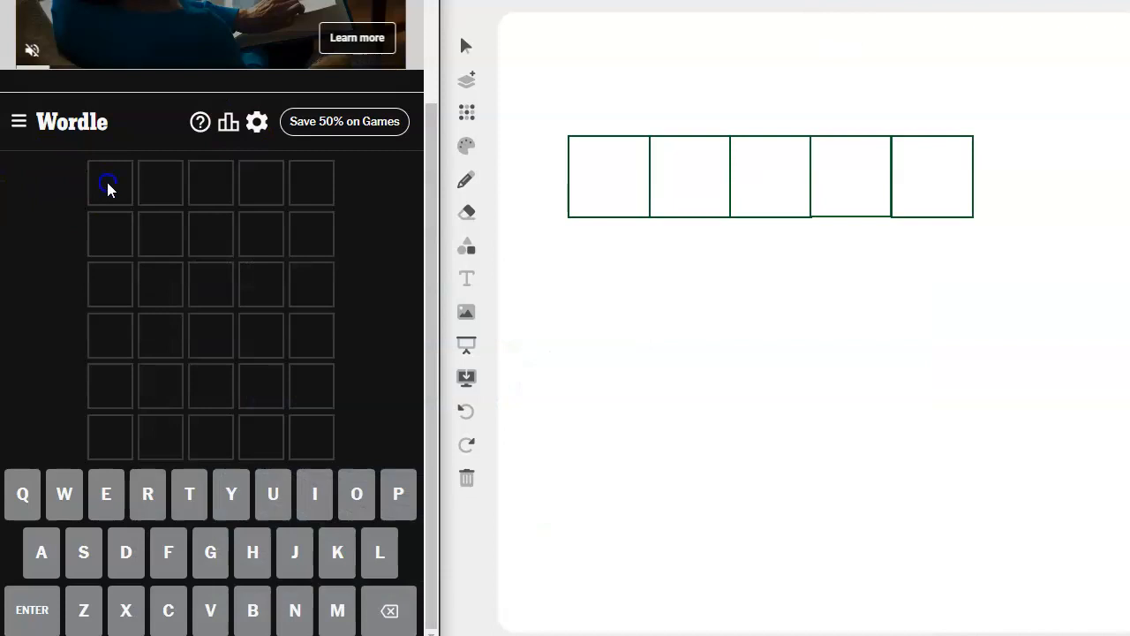
Step: Begin the first Wordle guess KITES by entering its opening letters
{"action": "type", "text": "KITES"}
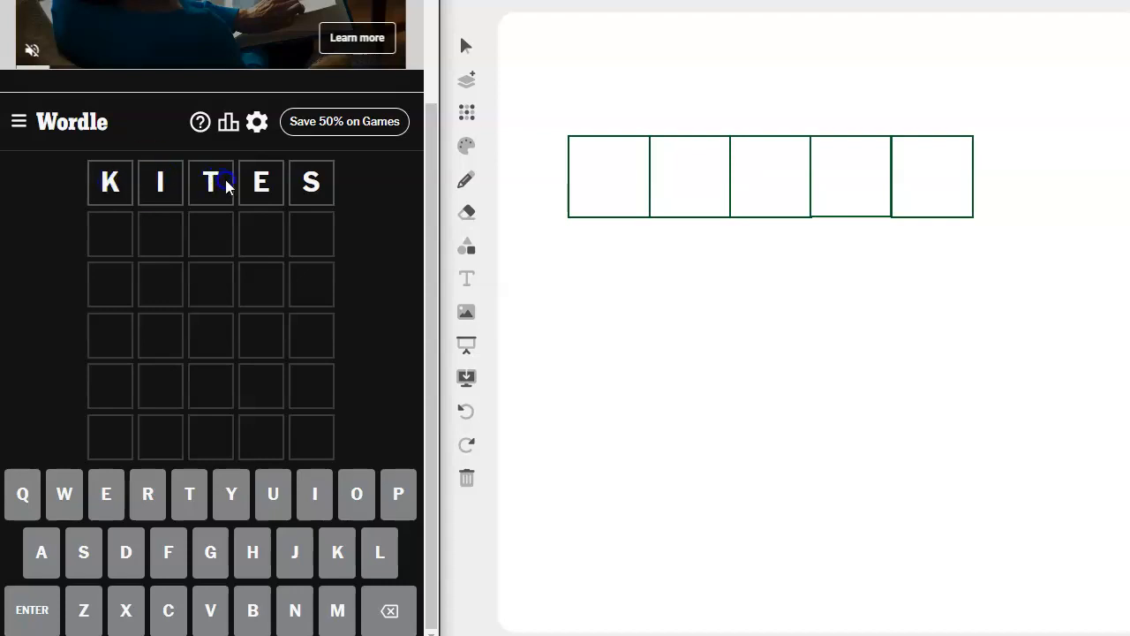
{"action": "mouse_move", "coordinate": [124, 268]}
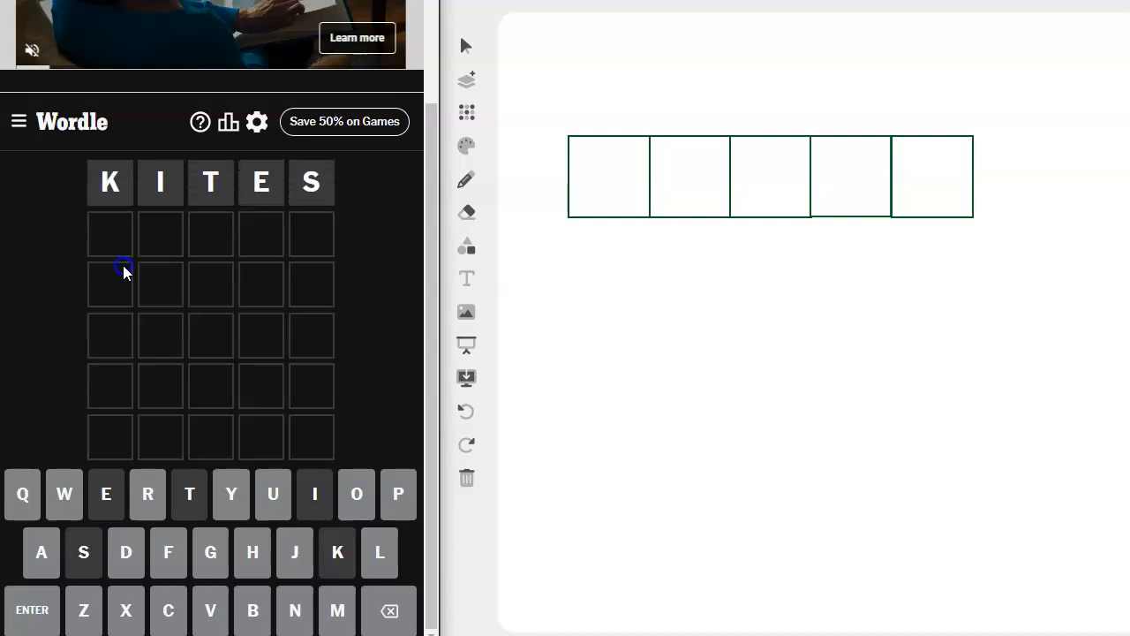
{"action": "mouse_move", "coordinate": [403, 339]}
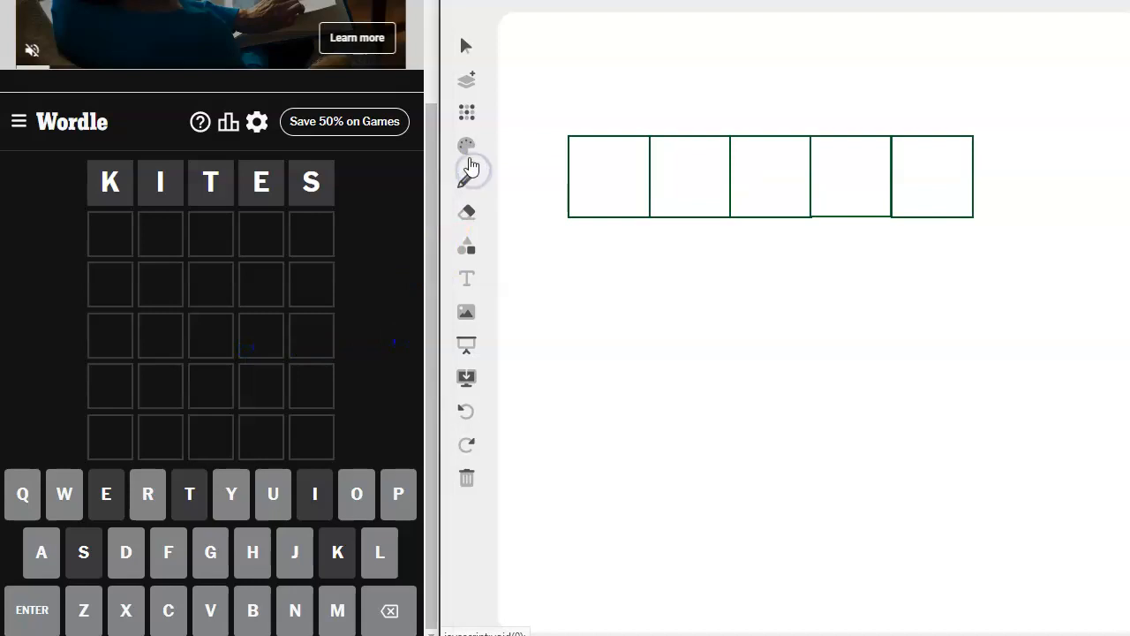
Step: With the freehand pen, handwrite the candidate letters r, l, n below the five boxes
{"action": "left_click", "coordinate": [467, 145]}
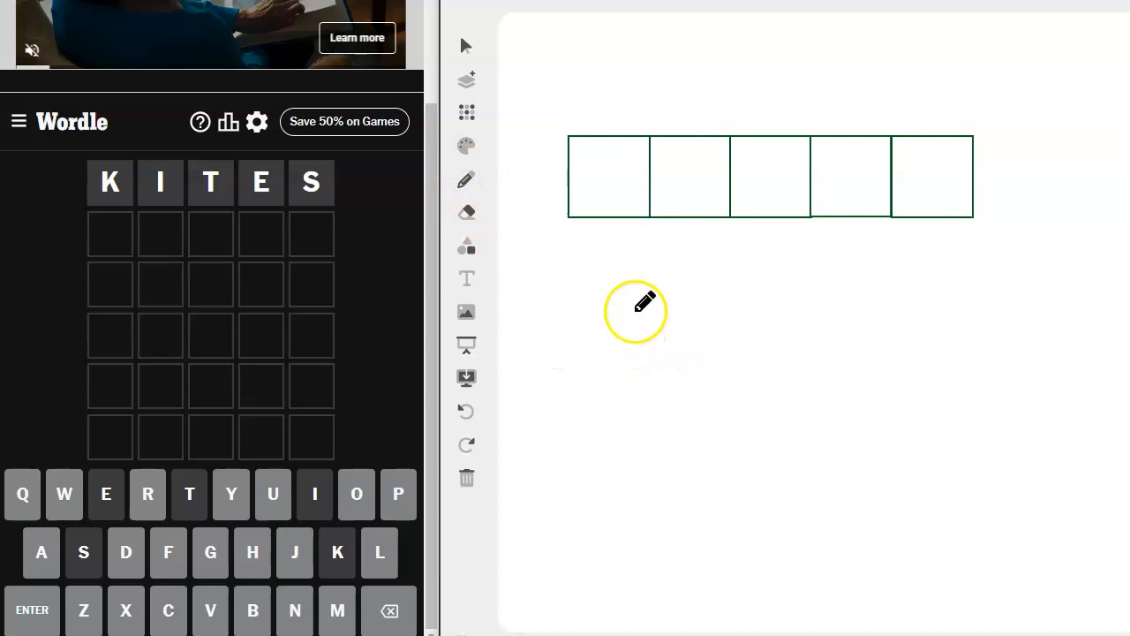
{"action": "left_click_drag", "start_coordinate": [654, 309], "coordinate": [634, 339]}
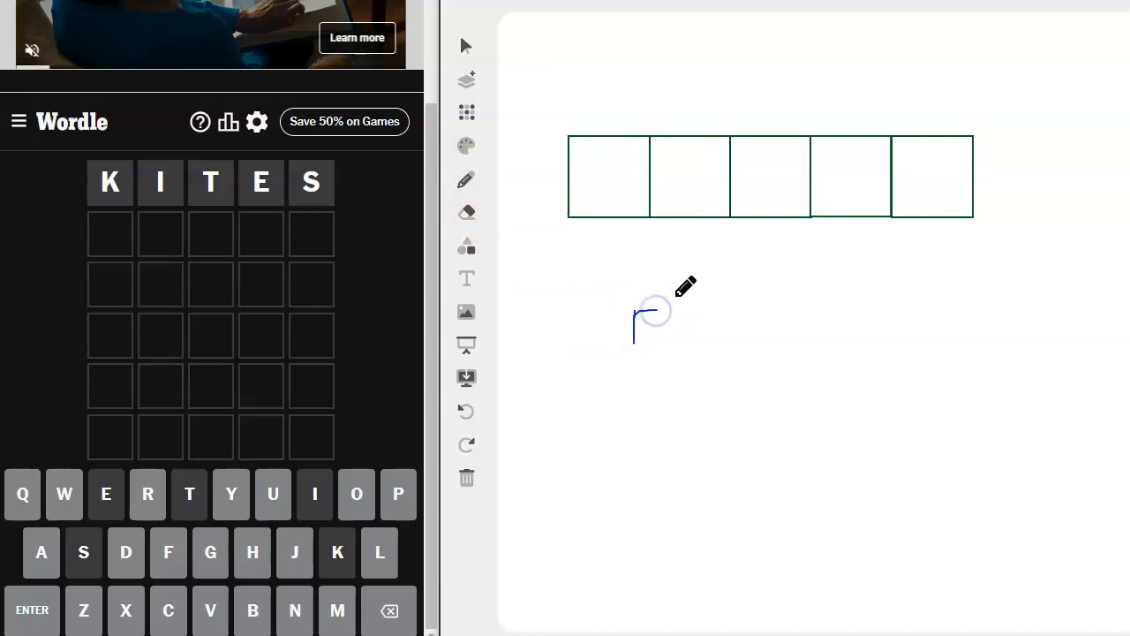
{"action": "left_click_drag", "start_coordinate": [680, 286], "coordinate": [680, 344]}
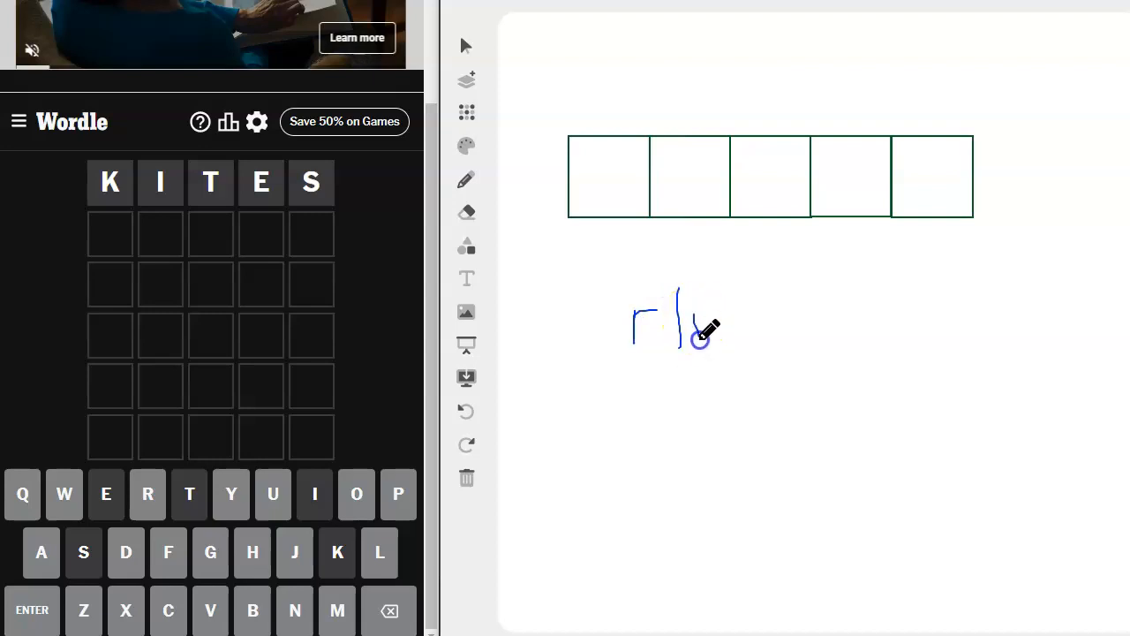
{"action": "left_click_drag", "start_coordinate": [698, 339], "coordinate": [728, 350]}
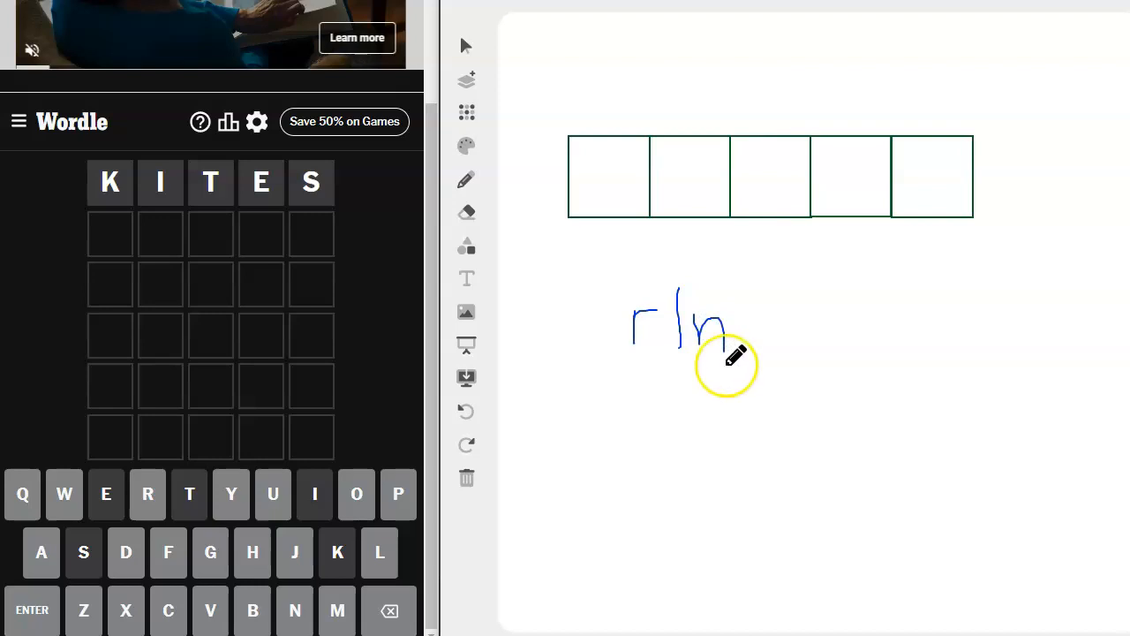
{"action": "mouse_move", "coordinate": [703, 433]}
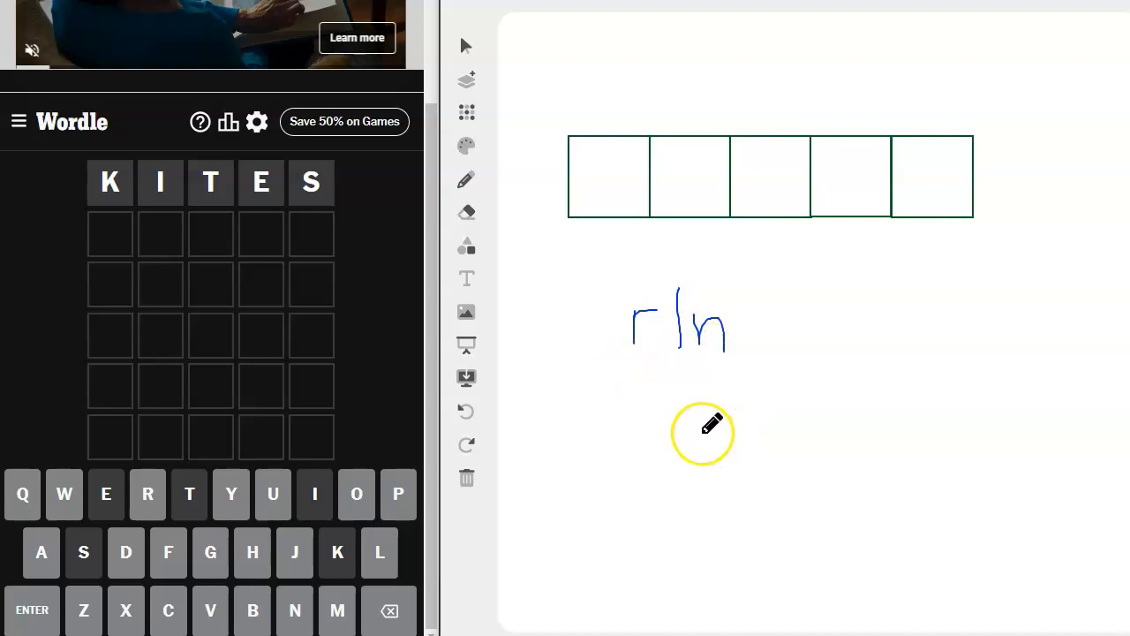
{"action": "mouse_move", "coordinate": [505, 534]}
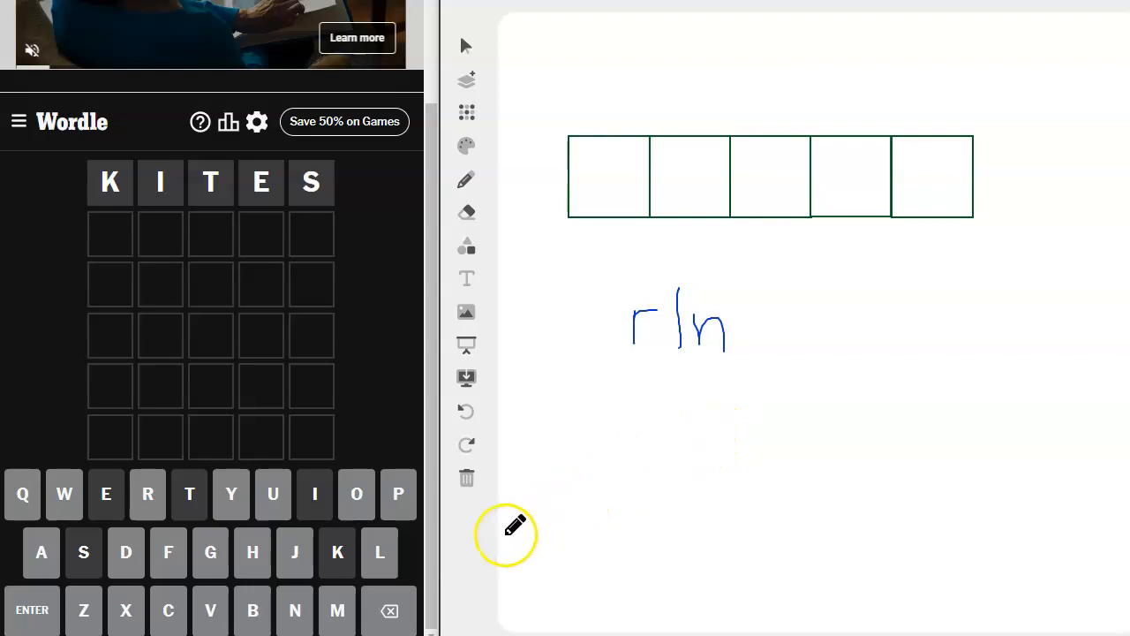
{"action": "mouse_move", "coordinate": [222, 314]}
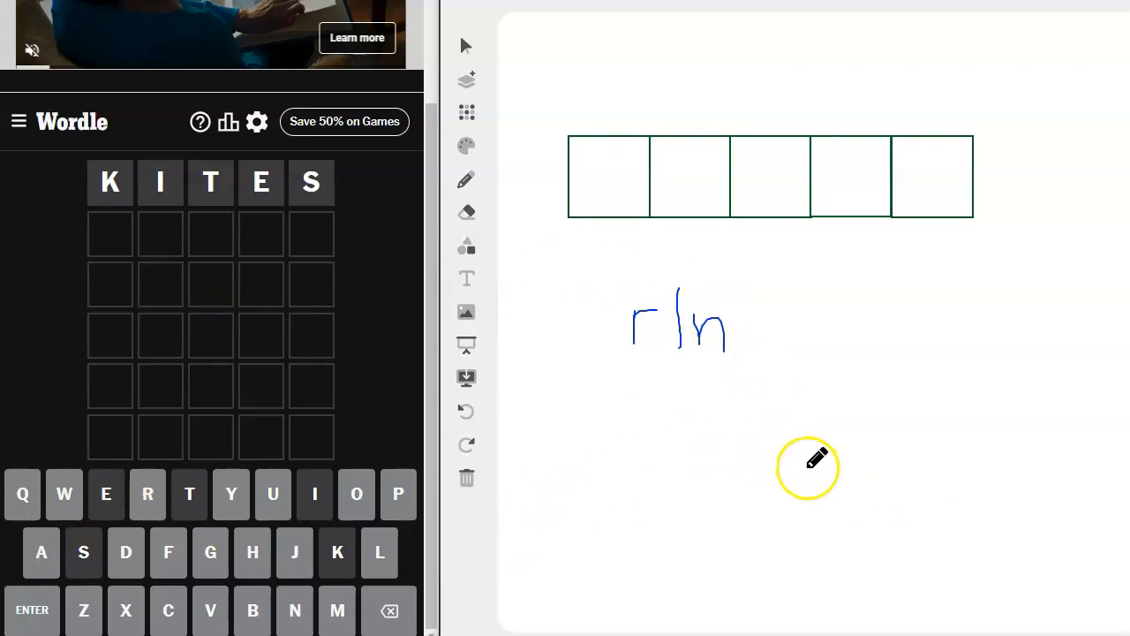
{"action": "mouse_move", "coordinate": [839, 356]}
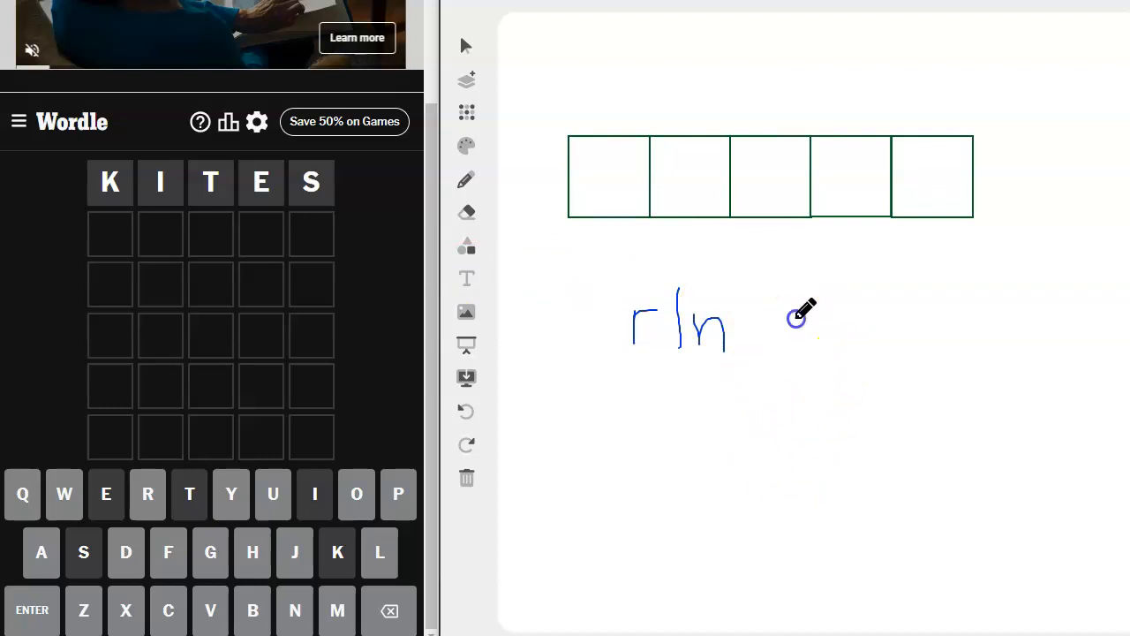
Step: Handwrite the second letter group starting a, o beside them, undoing a stray stroke
{"action": "left_click_drag", "start_coordinate": [795, 318], "coordinate": [827, 353]}
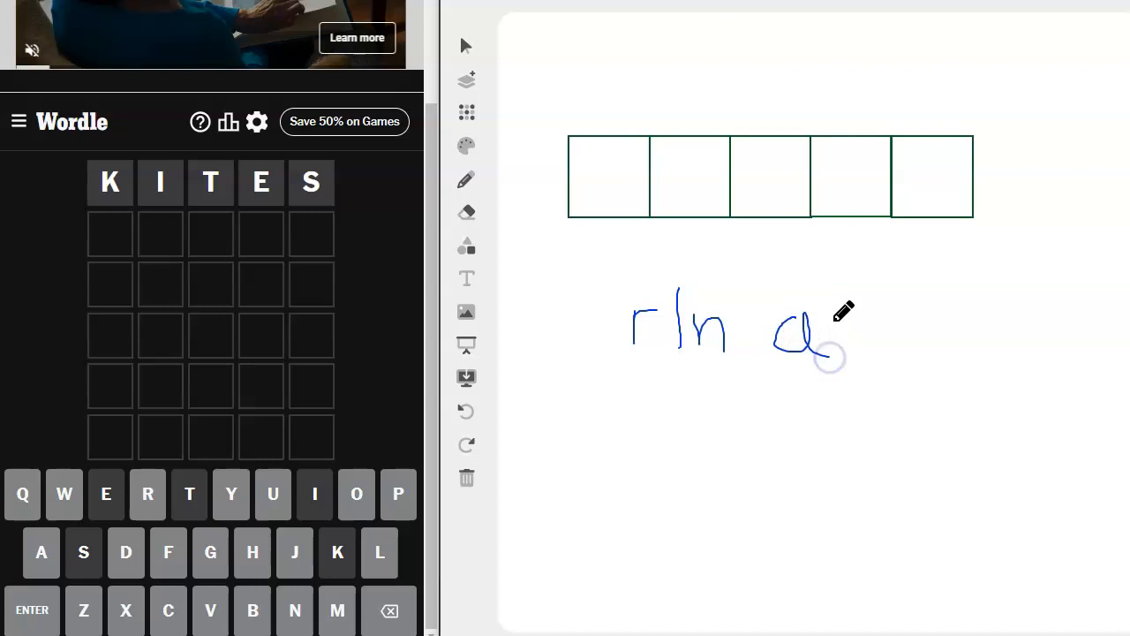
{"action": "left_click_drag", "start_coordinate": [826, 357], "coordinate": [883, 344]}
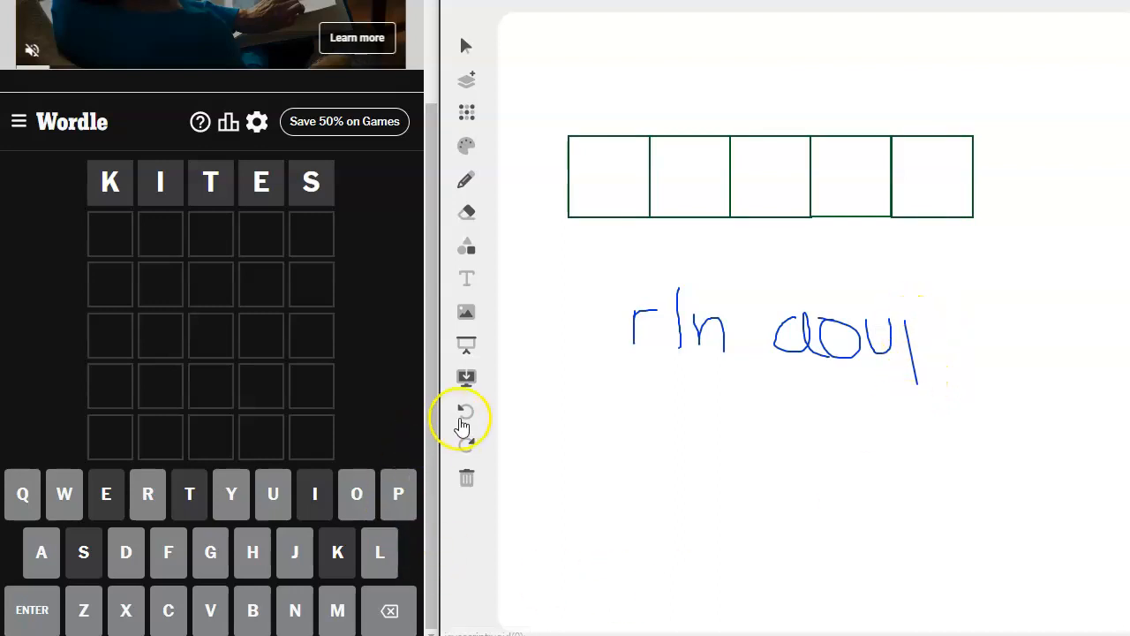
{"action": "left_click", "coordinate": [466, 411]}
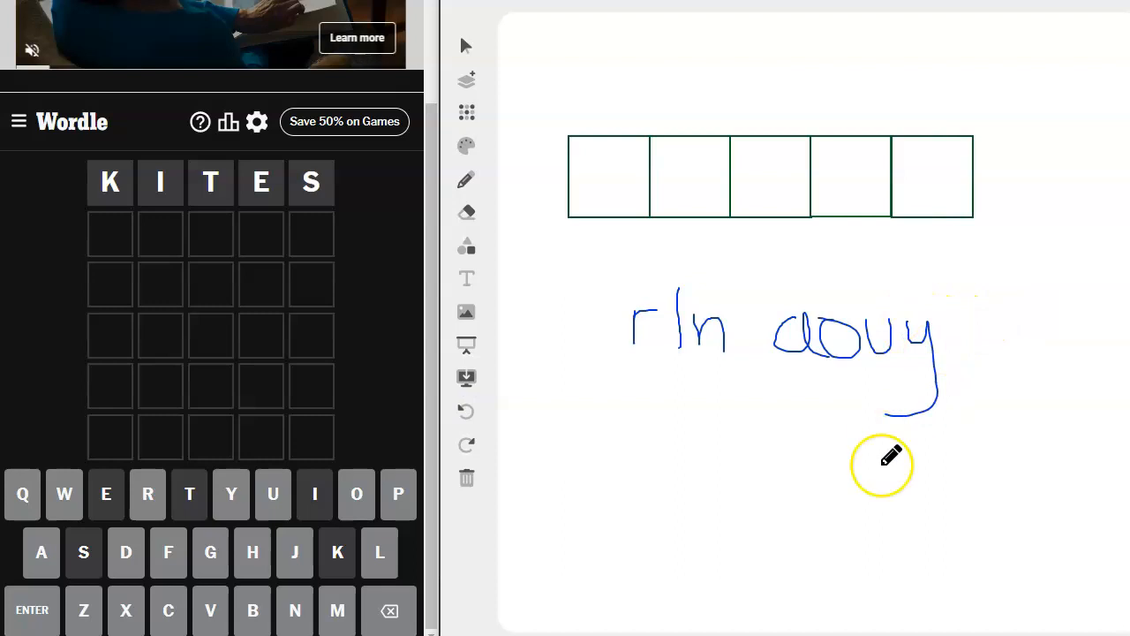
{"action": "mouse_move", "coordinate": [918, 512]}
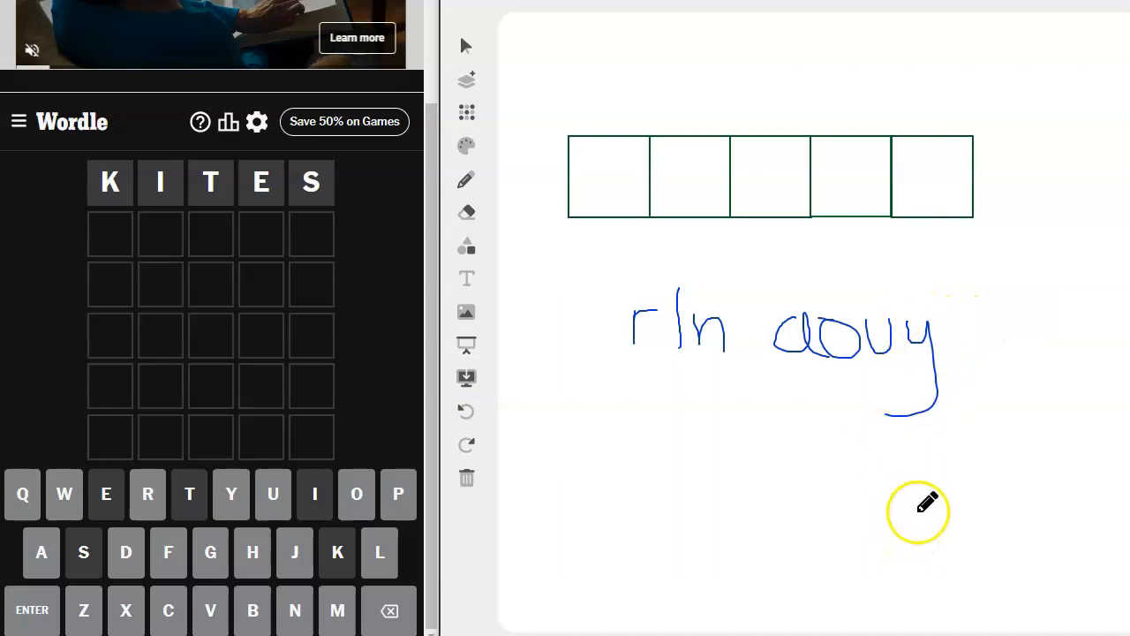
{"action": "mouse_move", "coordinate": [960, 474]}
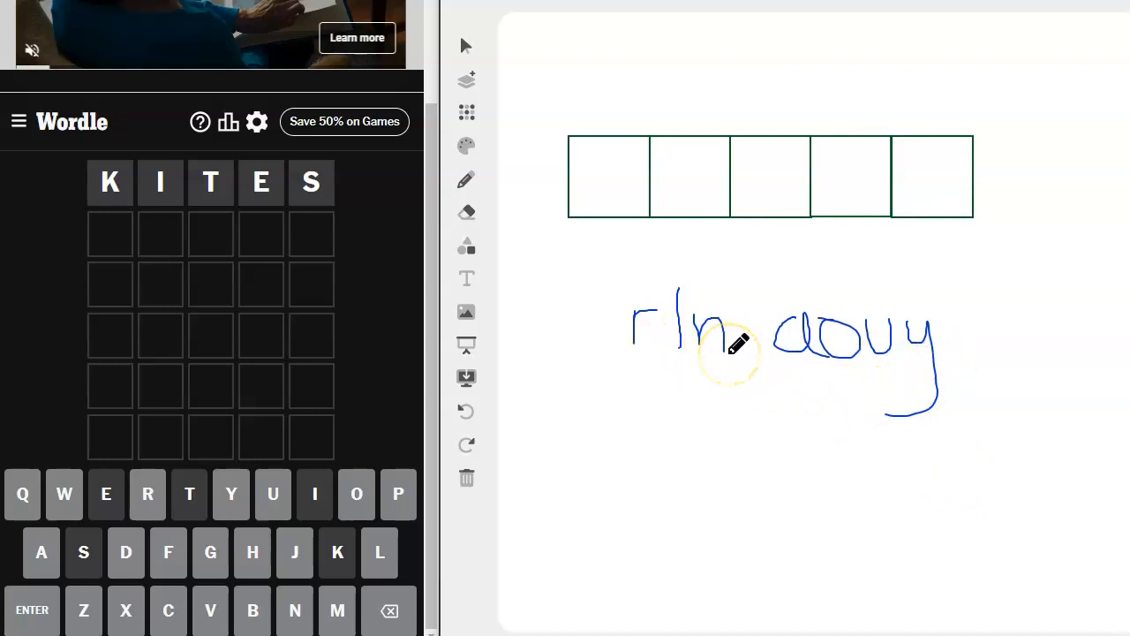
{"action": "mouse_move", "coordinate": [763, 362]}
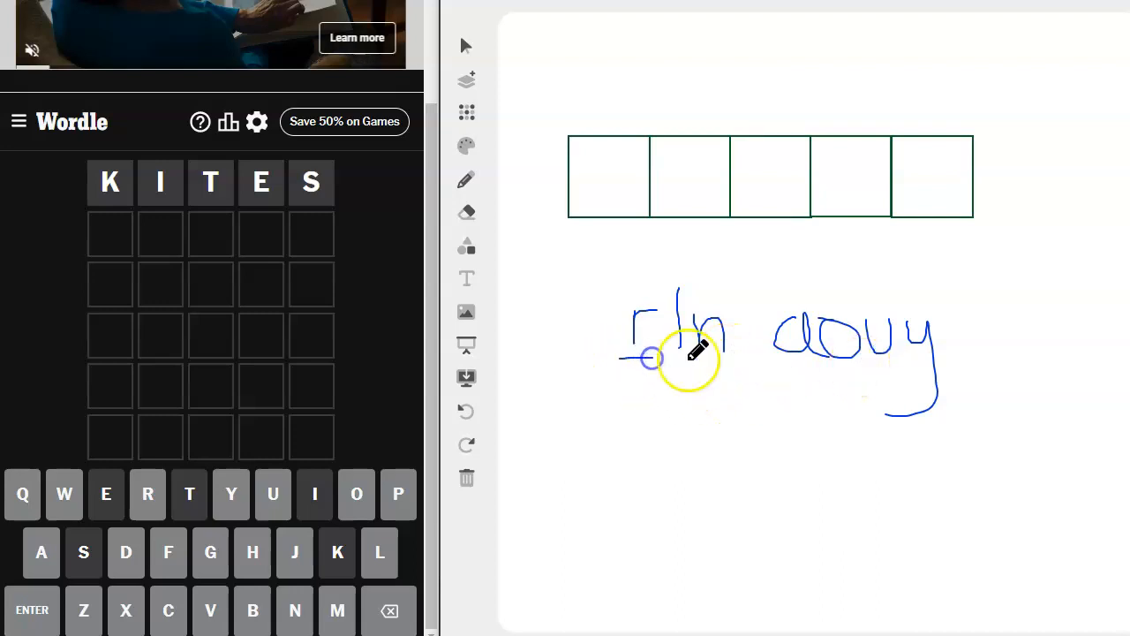
Step: Underline the favoured letters r, n, o and u in the handwritten notes
{"action": "left_click_drag", "start_coordinate": [706, 362], "coordinate": [897, 374]}
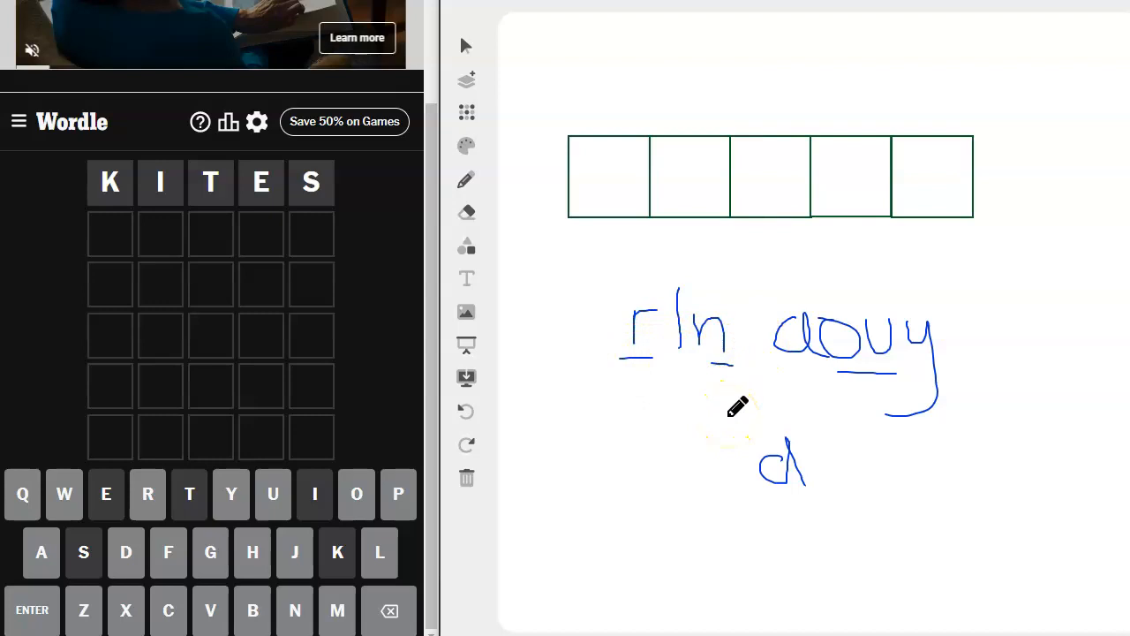
{"action": "mouse_move", "coordinate": [657, 445]}
{"action": "type", "text": "ROUND"}
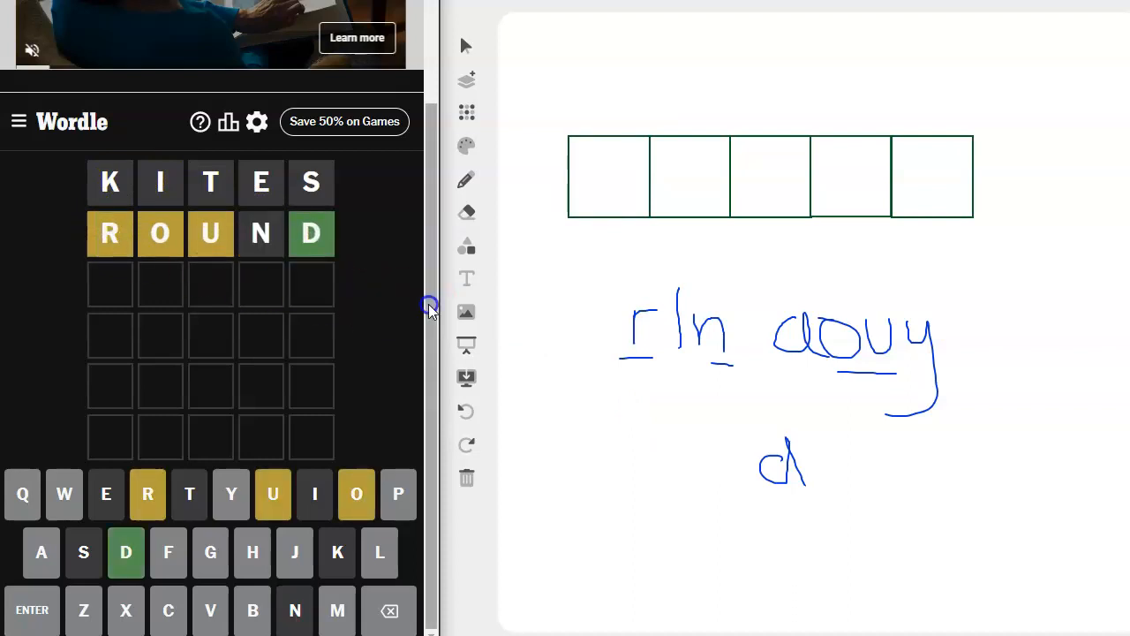
Step: Undo repeatedly to wipe the handwritten letter notes from the whiteboard
{"action": "left_click", "coordinate": [466, 412]}
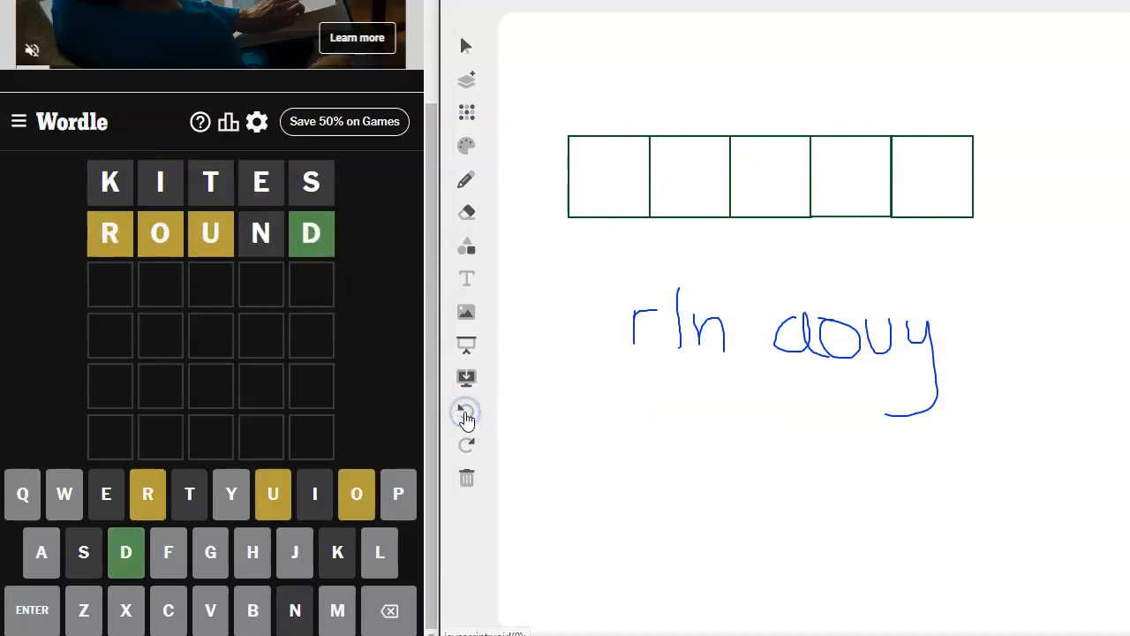
{"action": "left_click", "coordinate": [467, 415]}
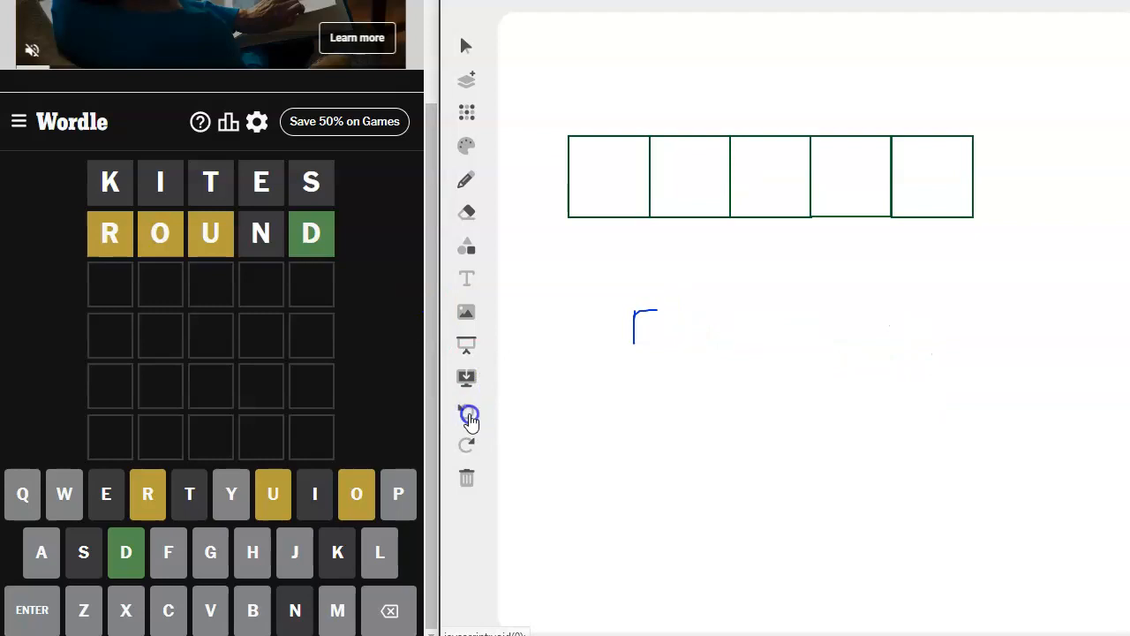
{"action": "left_click", "coordinate": [467, 414]}
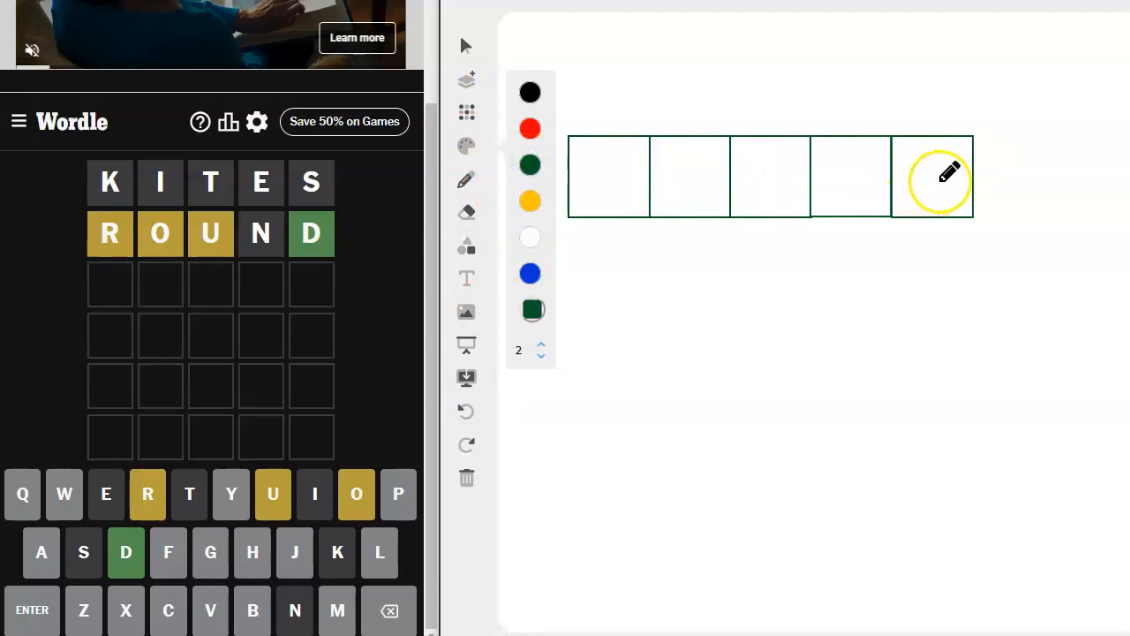
Step: Write d in the fifth box, then draw a blue P beneath the boxes as the missing first letter
{"action": "left_click_drag", "start_coordinate": [932, 155], "coordinate": [918, 198]}
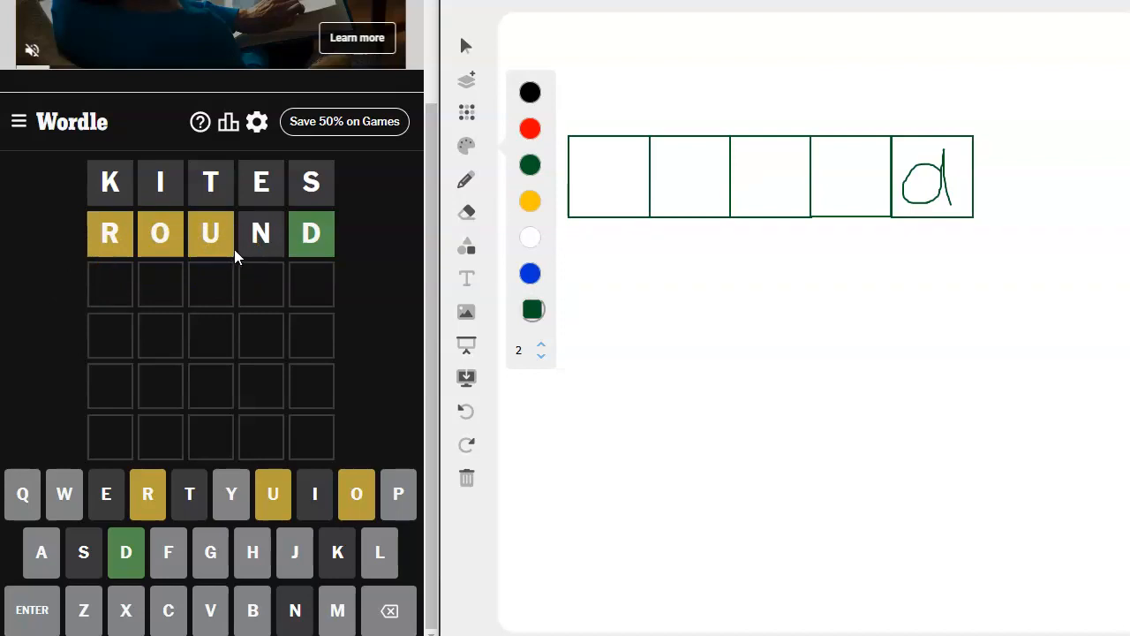
{"action": "mouse_move", "coordinate": [230, 282]}
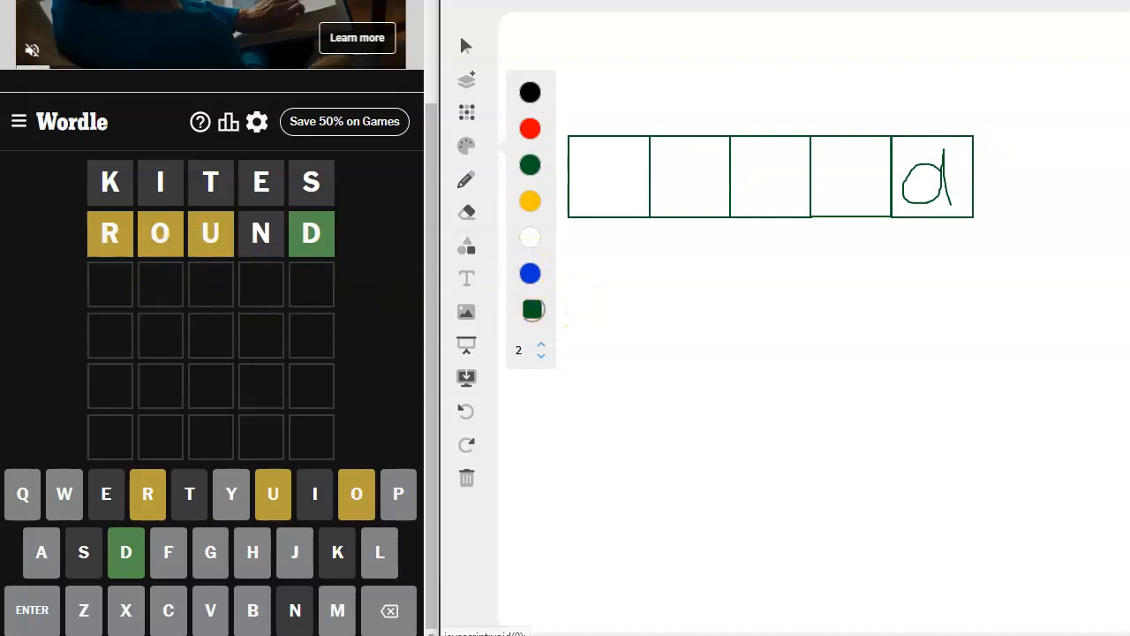
{"action": "left_click", "coordinate": [530, 272]}
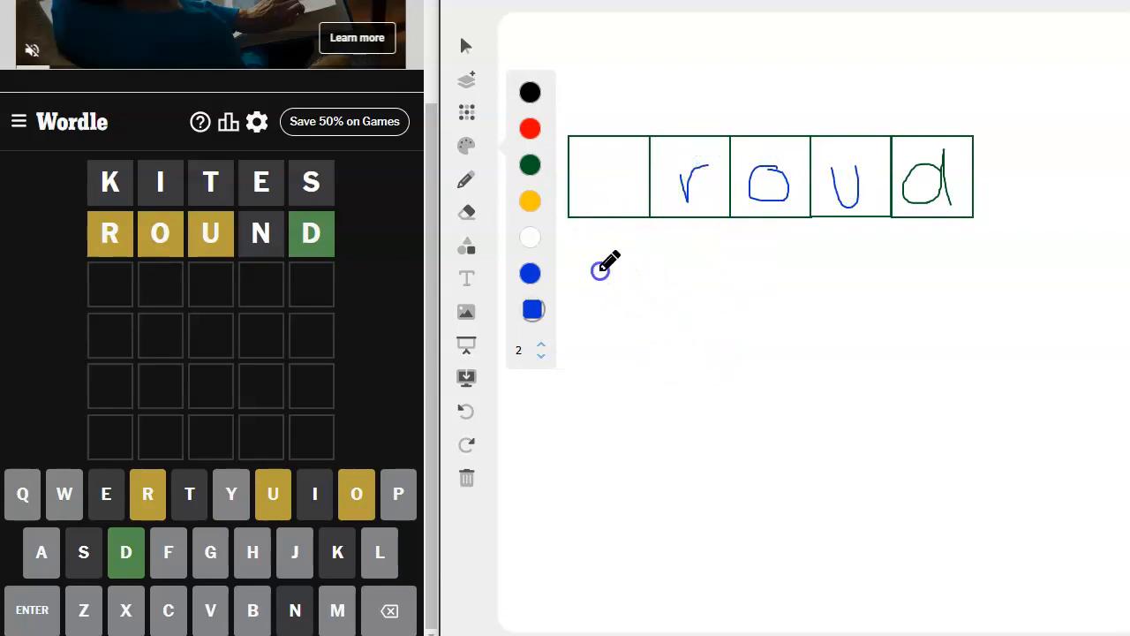
{"action": "left_click_drag", "start_coordinate": [600, 250], "coordinate": [602, 318]}
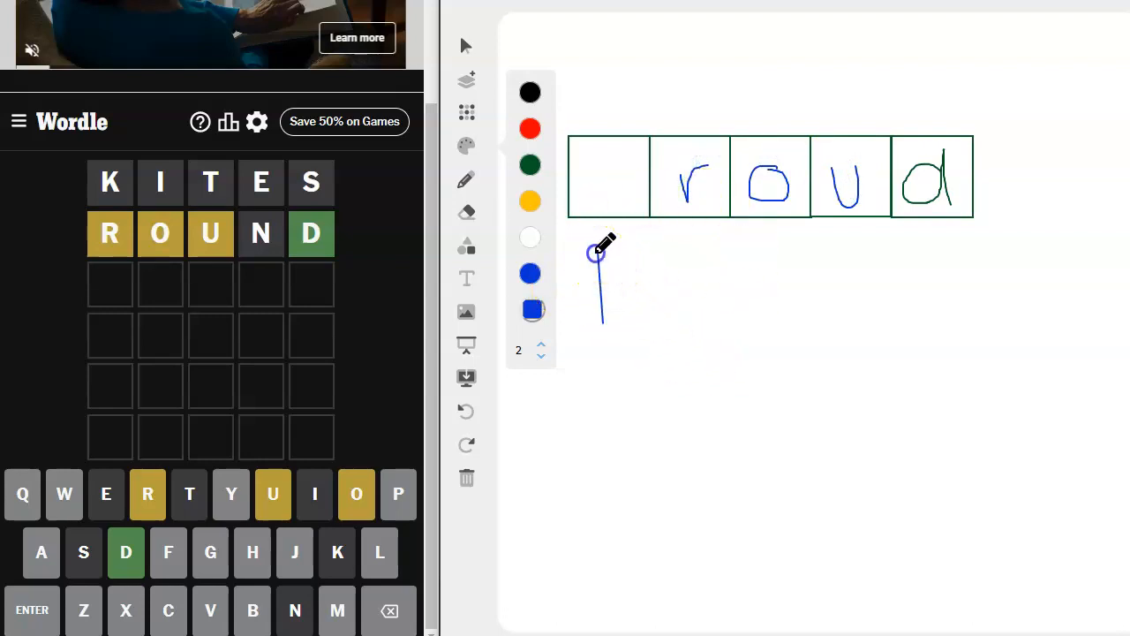
{"action": "left_click_drag", "start_coordinate": [600, 256], "coordinate": [636, 282]}
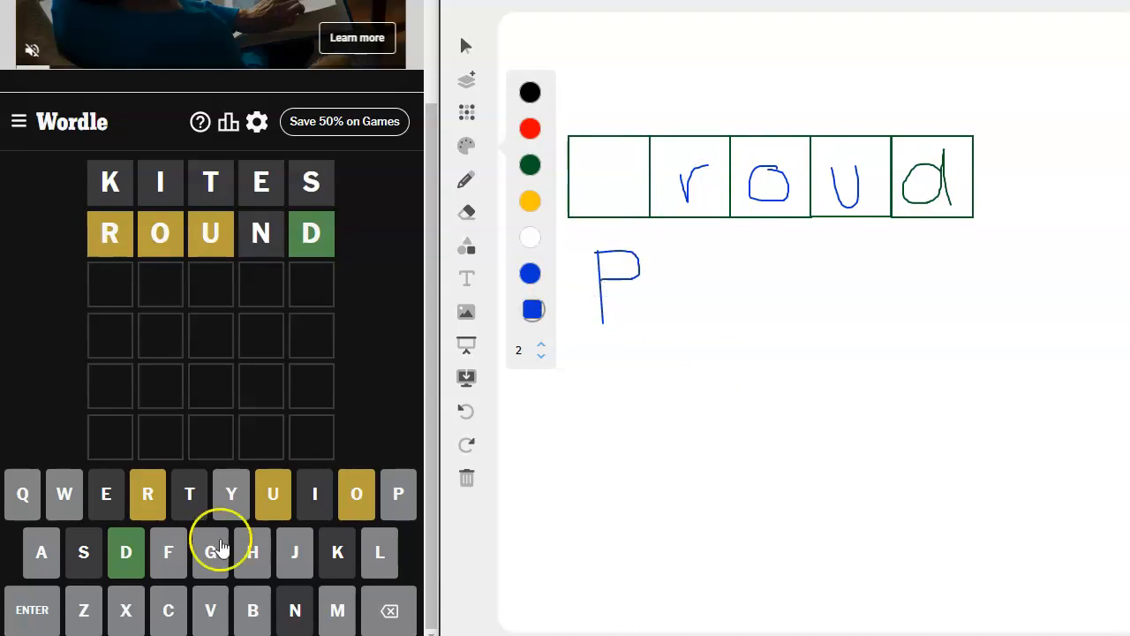
{"action": "mouse_move", "coordinate": [253, 550]}
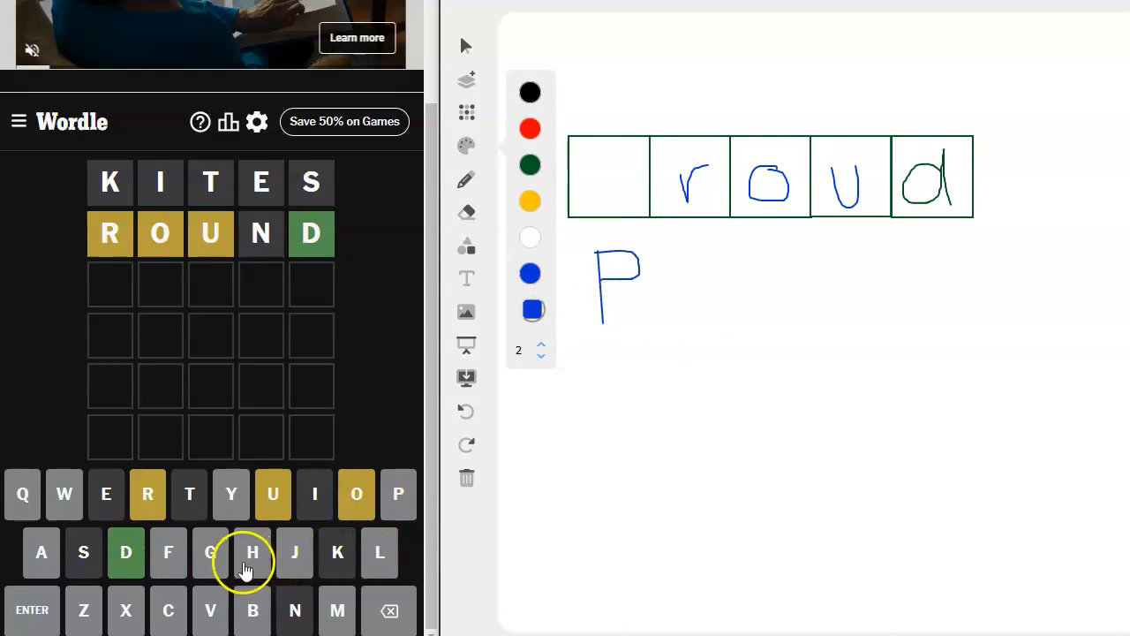
{"action": "mouse_move", "coordinate": [233, 622]}
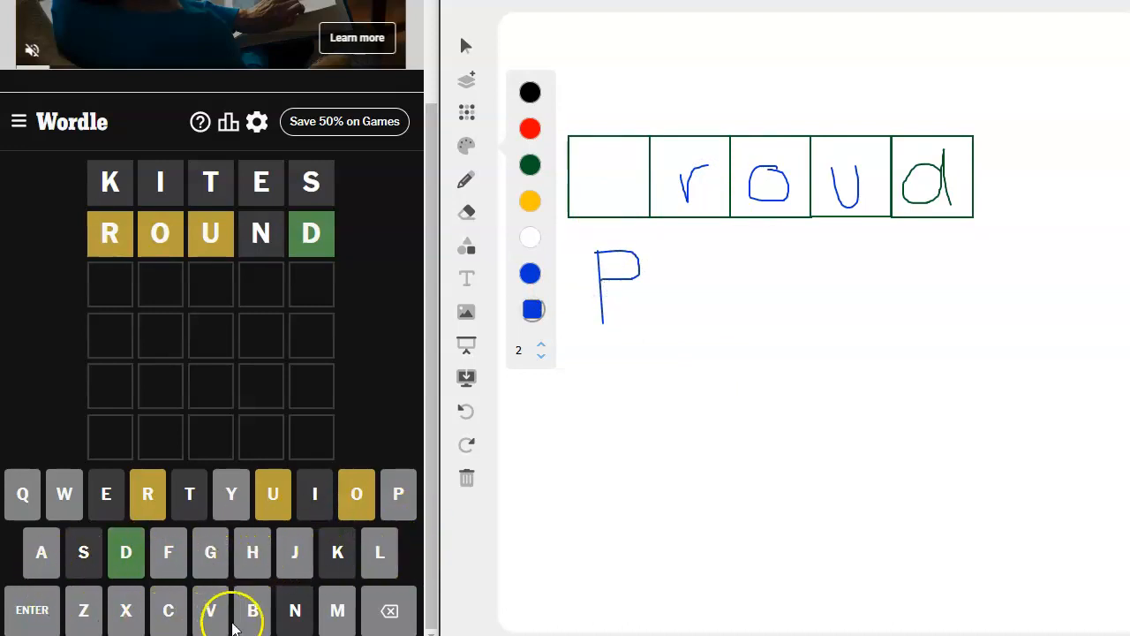
{"action": "mouse_move", "coordinate": [252, 611]}
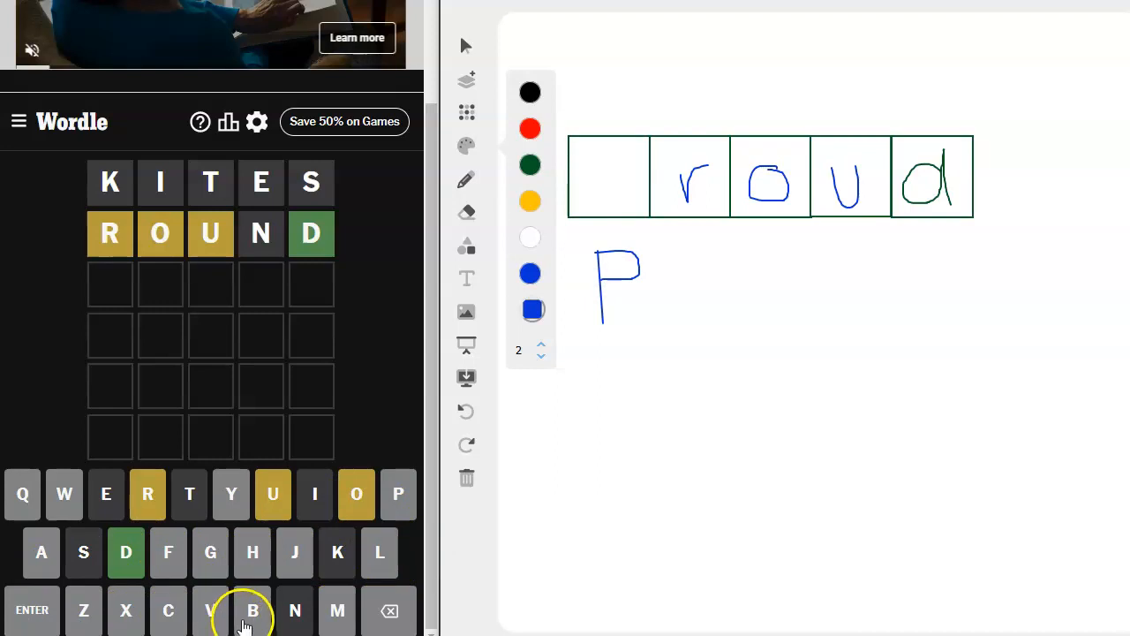
{"action": "mouse_move", "coordinate": [738, 265]}
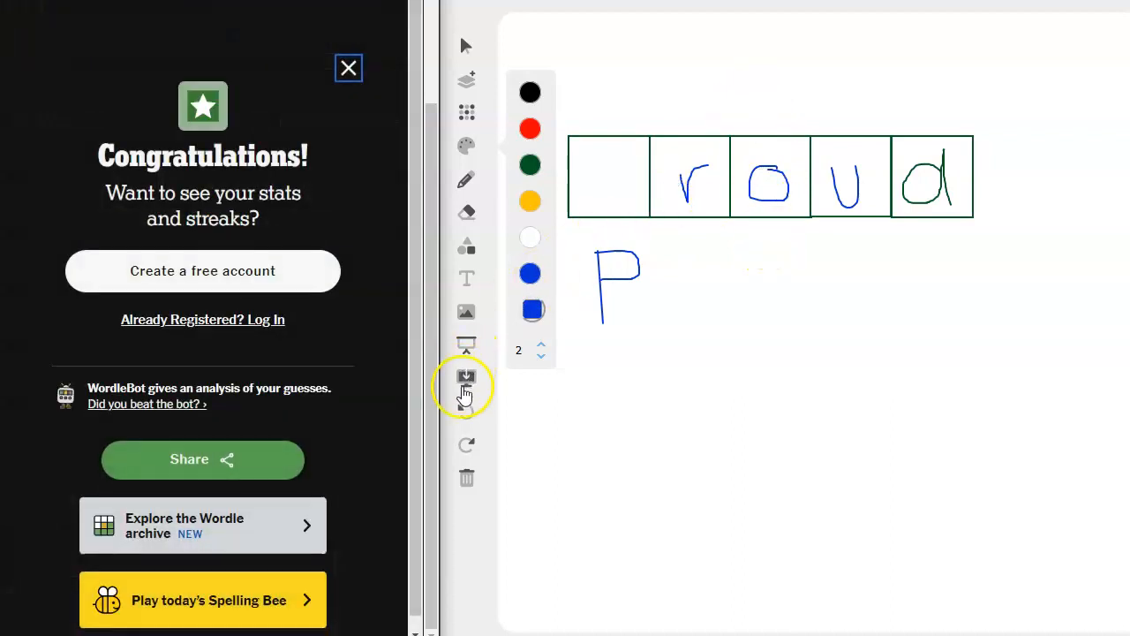
Step: Clear the handwritten letters from the boxes and move to Quordle to enter BRIDE
{"action": "left_click", "coordinate": [466, 416]}
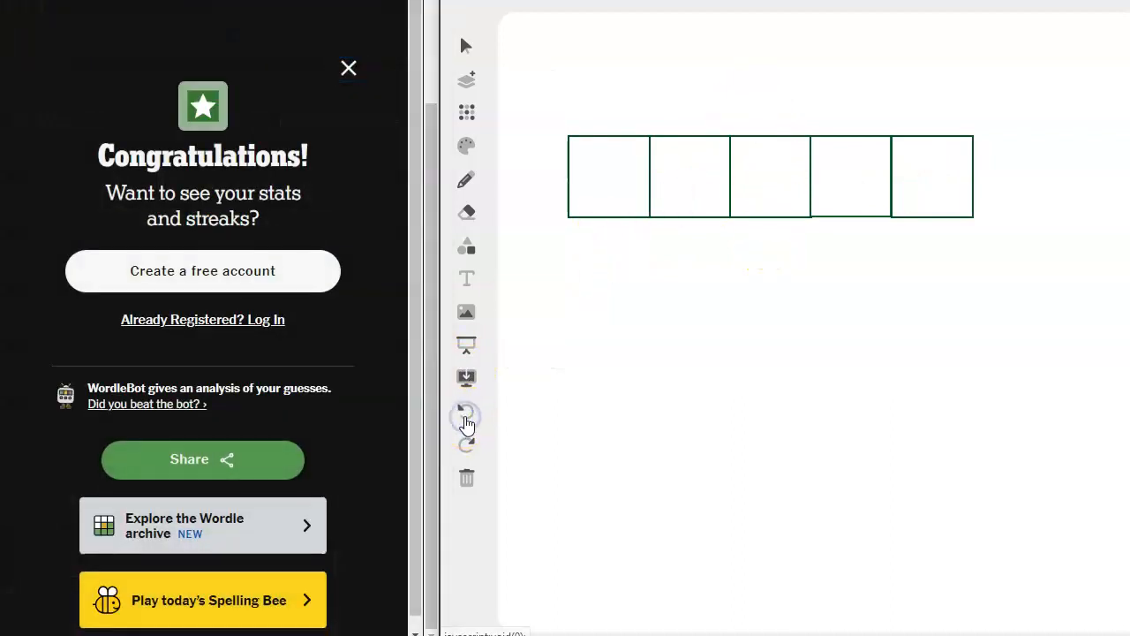
{"action": "left_click", "coordinate": [348, 67]}
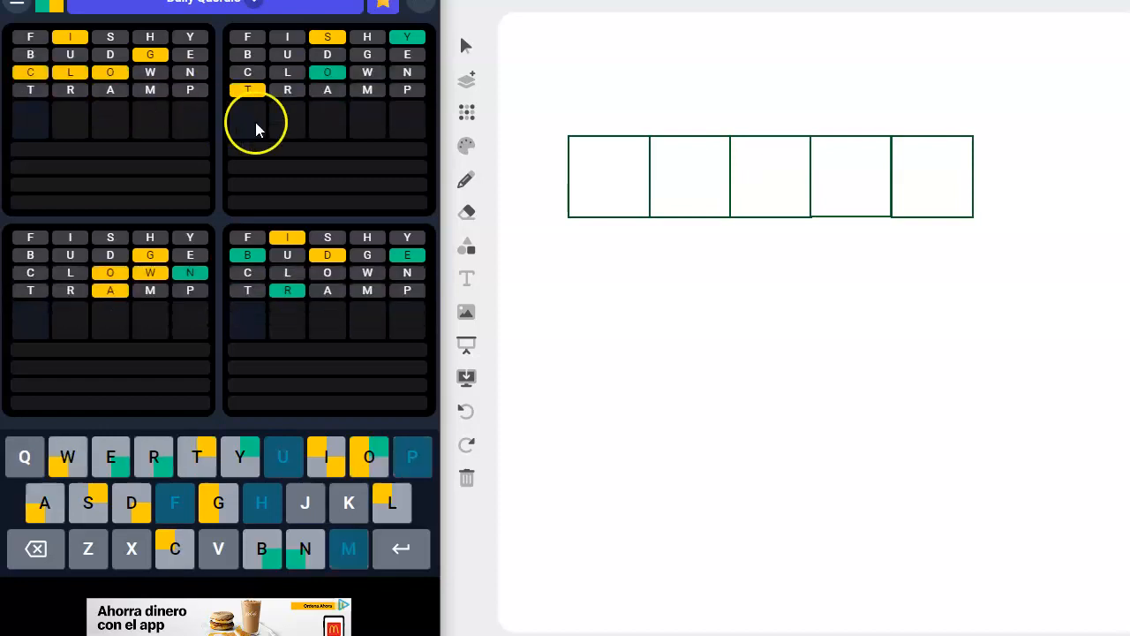
{"action": "left_click", "coordinate": [262, 547]}
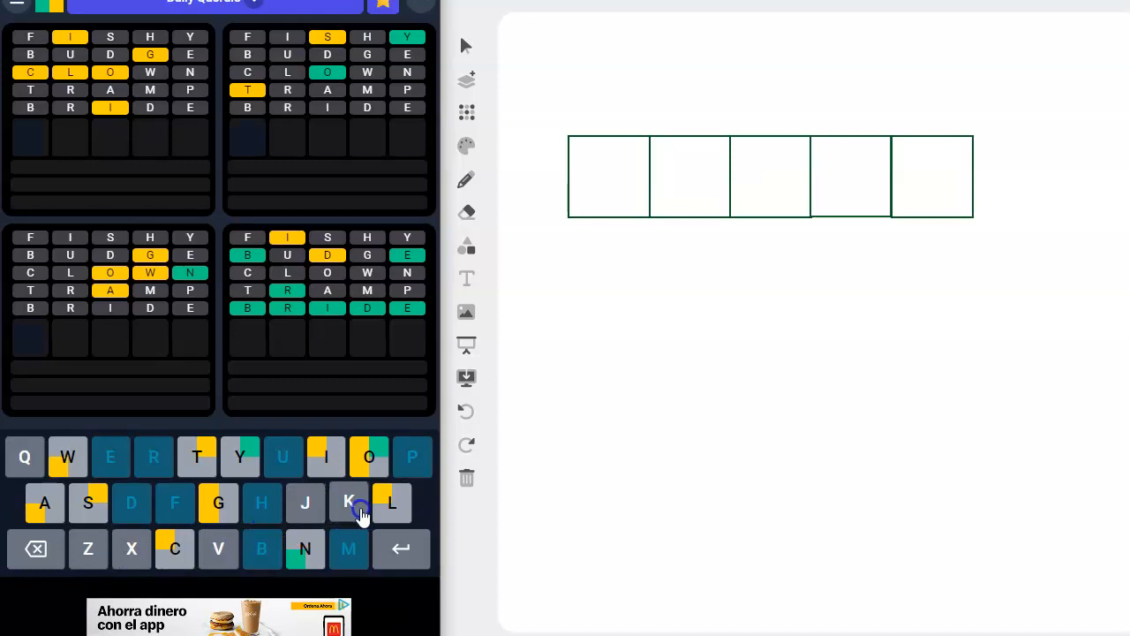
{"action": "mouse_move", "coordinate": [219, 547]}
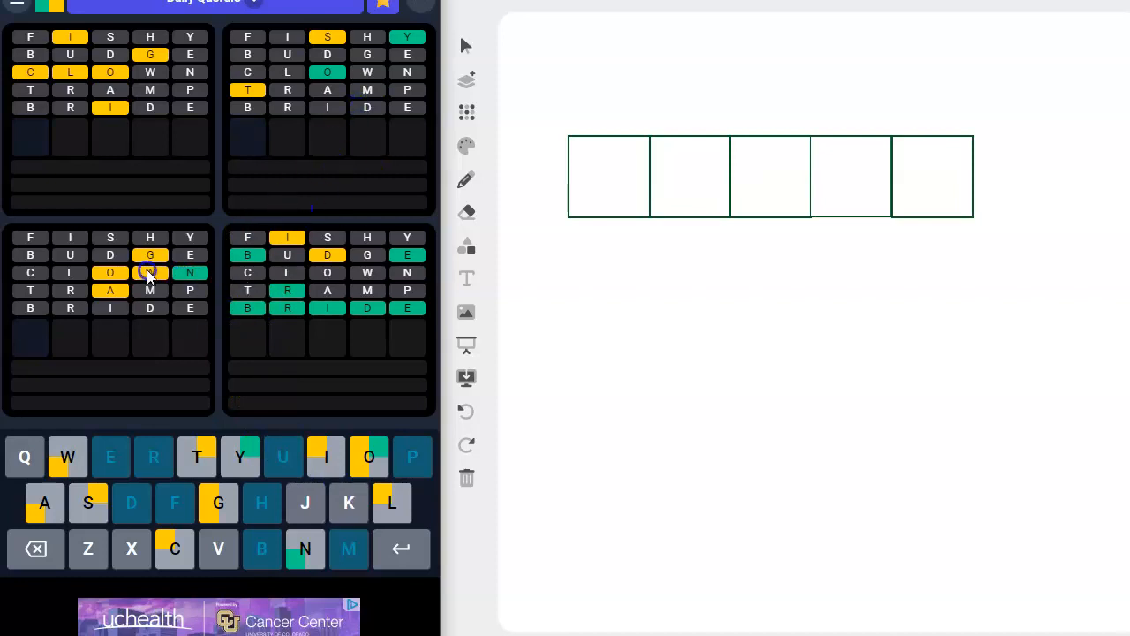
Step: Start entering WAGON on the Quordle on-screen keyboard
{"action": "left_click", "coordinate": [150, 272]}
{"action": "type", "text": "WAGON"}
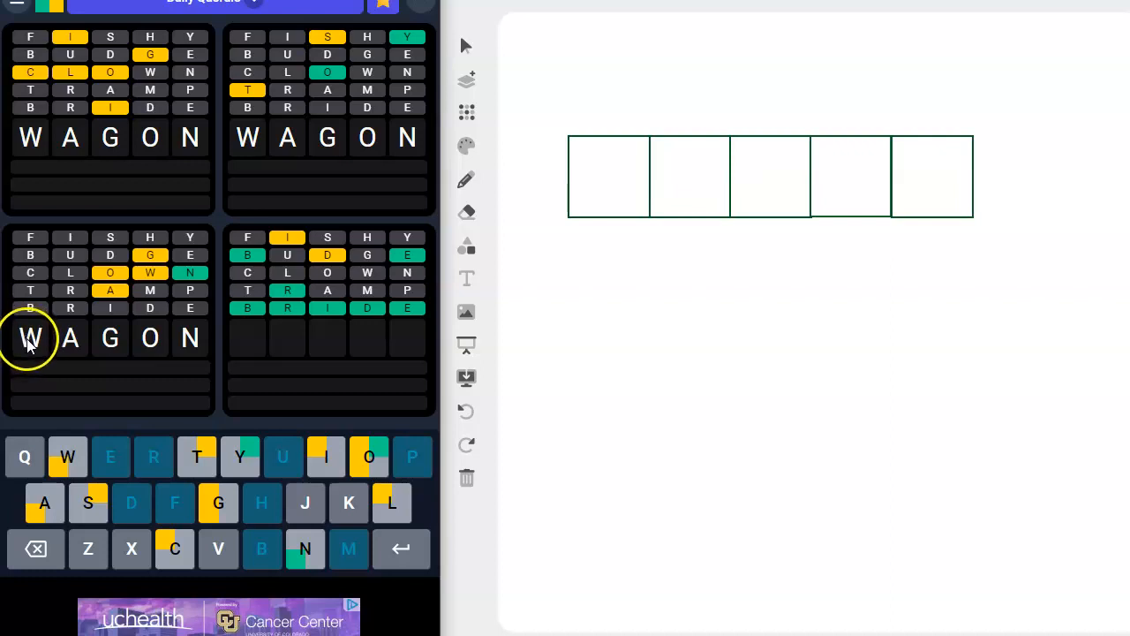
{"action": "mouse_move", "coordinate": [124, 238]}
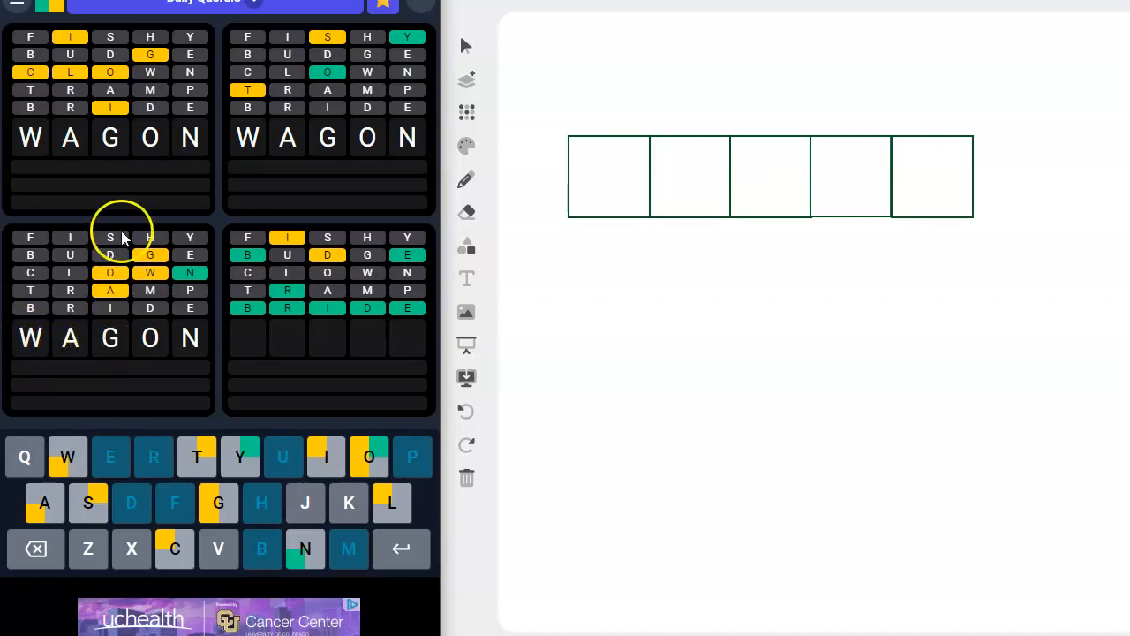
{"action": "mouse_move", "coordinate": [163, 334]}
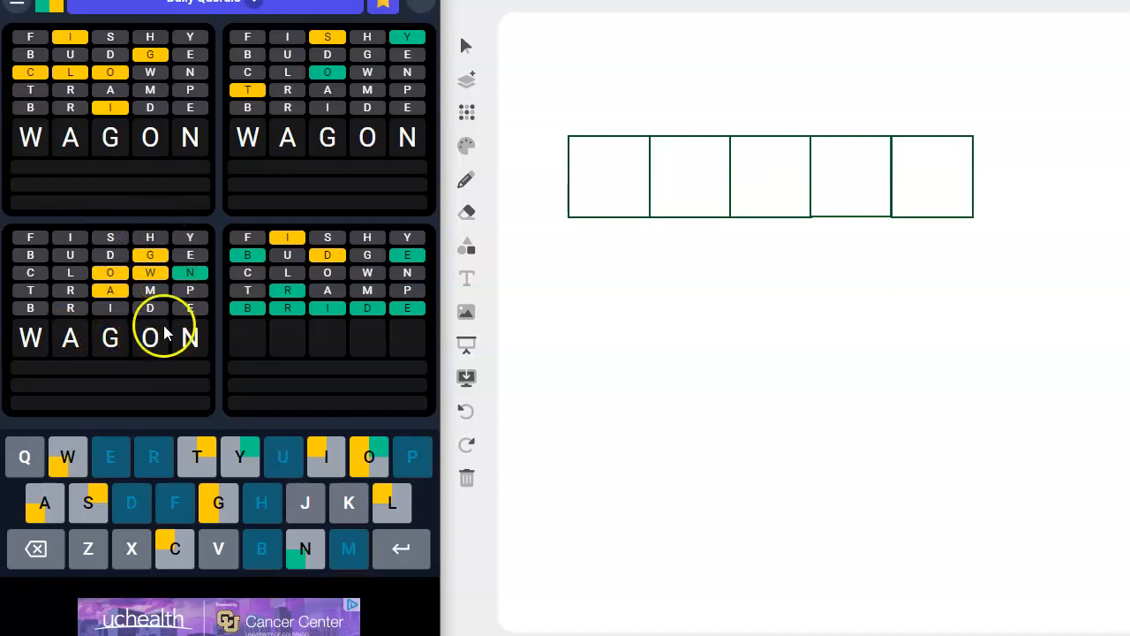
{"action": "mouse_move", "coordinate": [92, 362]}
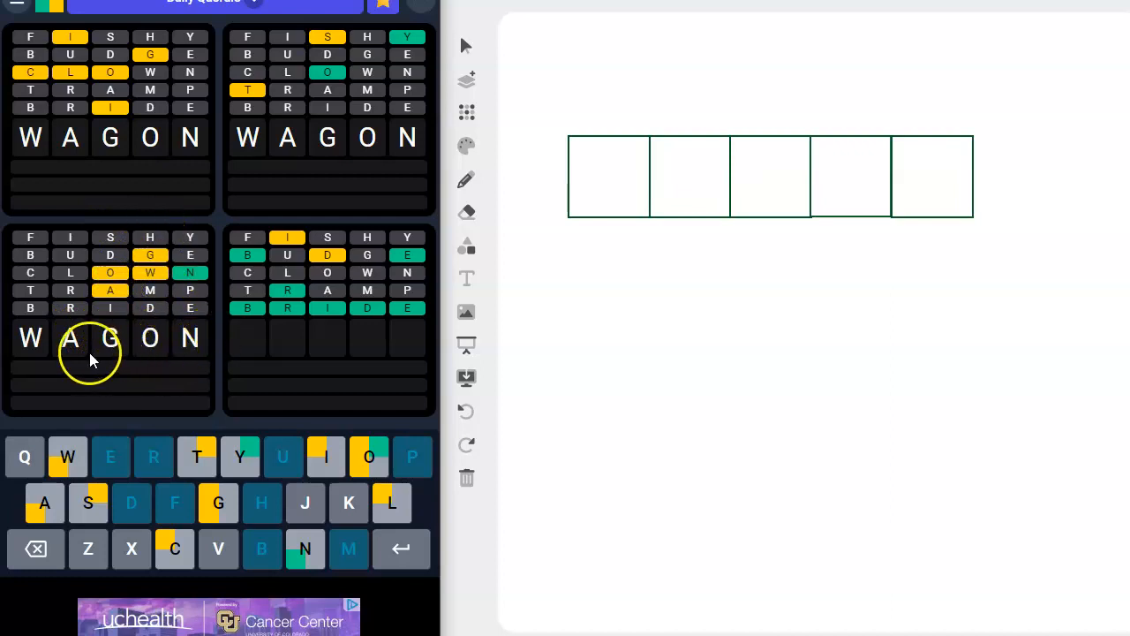
{"action": "mouse_move", "coordinate": [36, 362]}
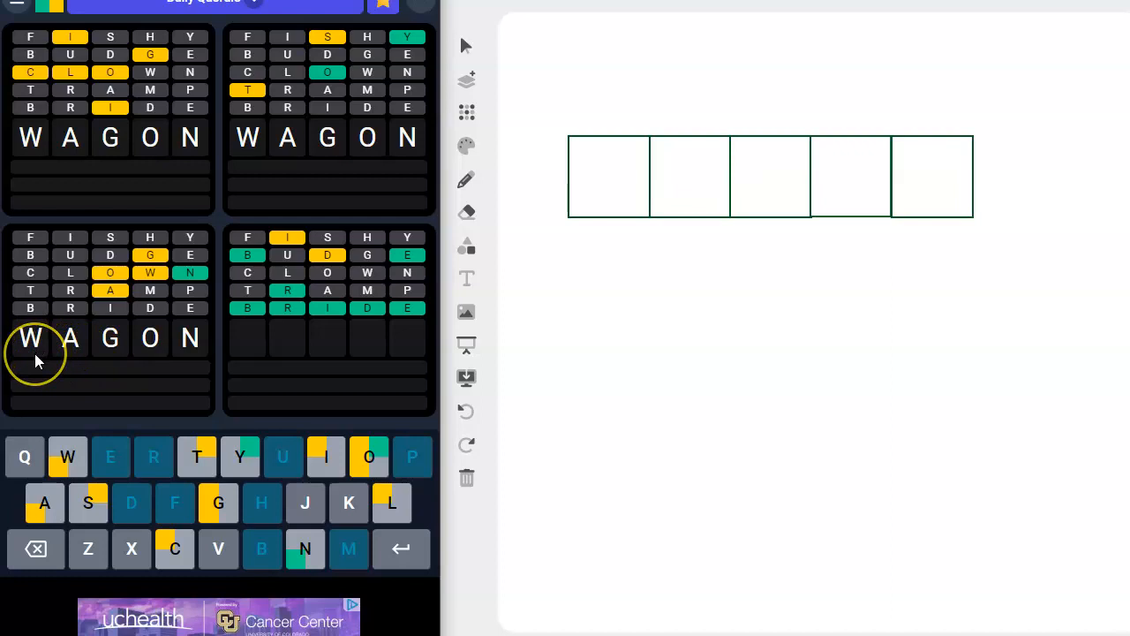
{"action": "mouse_move", "coordinate": [35, 357]}
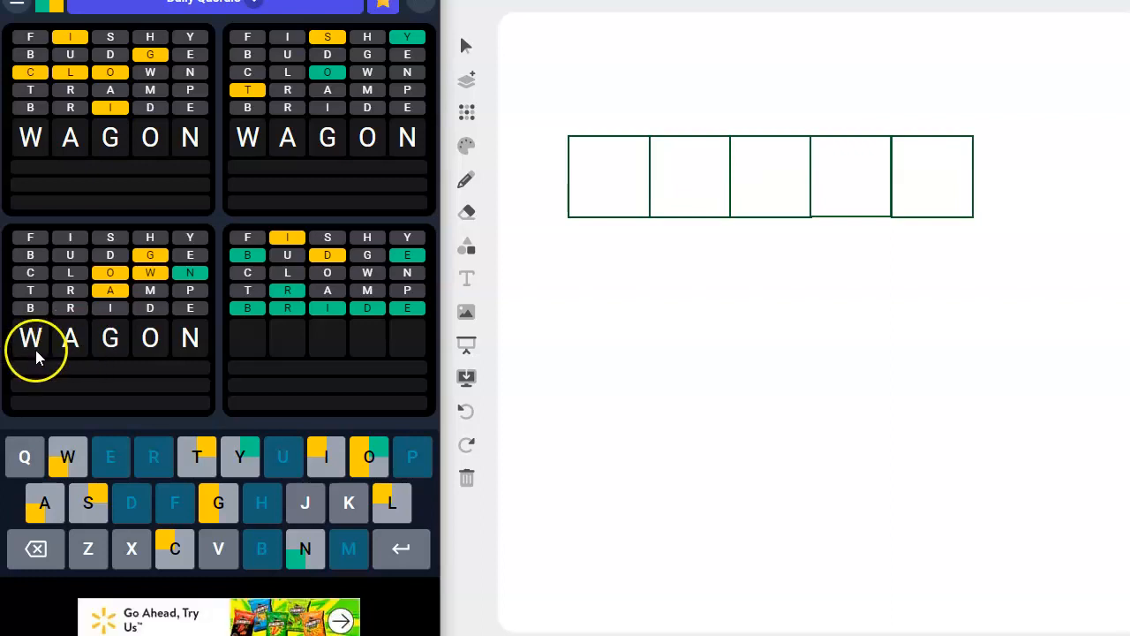
{"action": "mouse_move", "coordinate": [71, 357]}
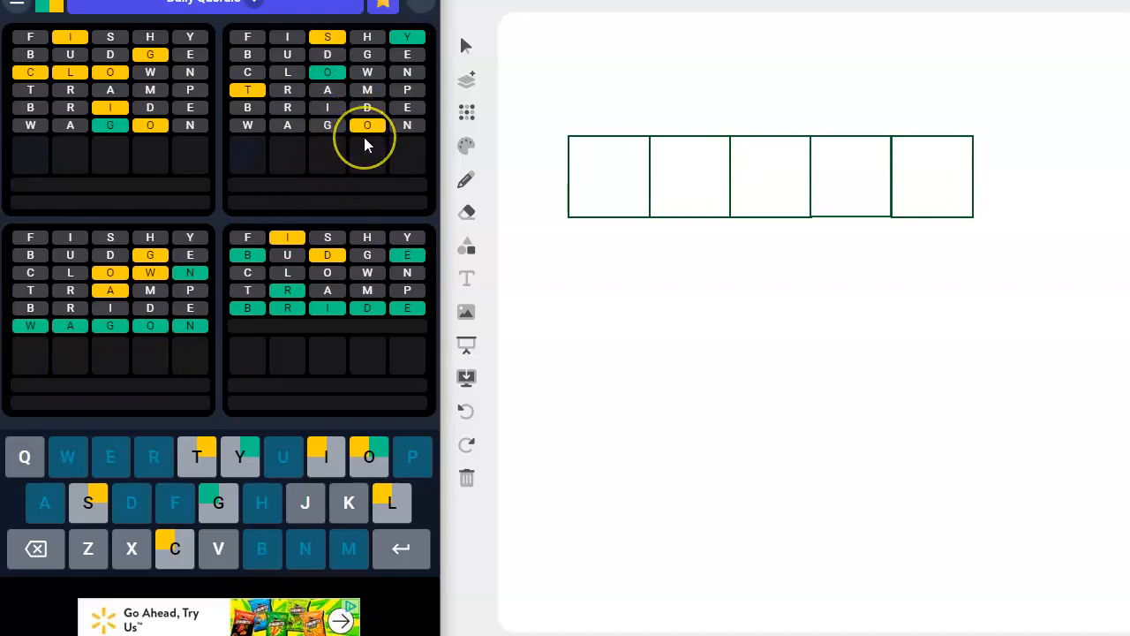
{"action": "mouse_move", "coordinate": [364, 166]}
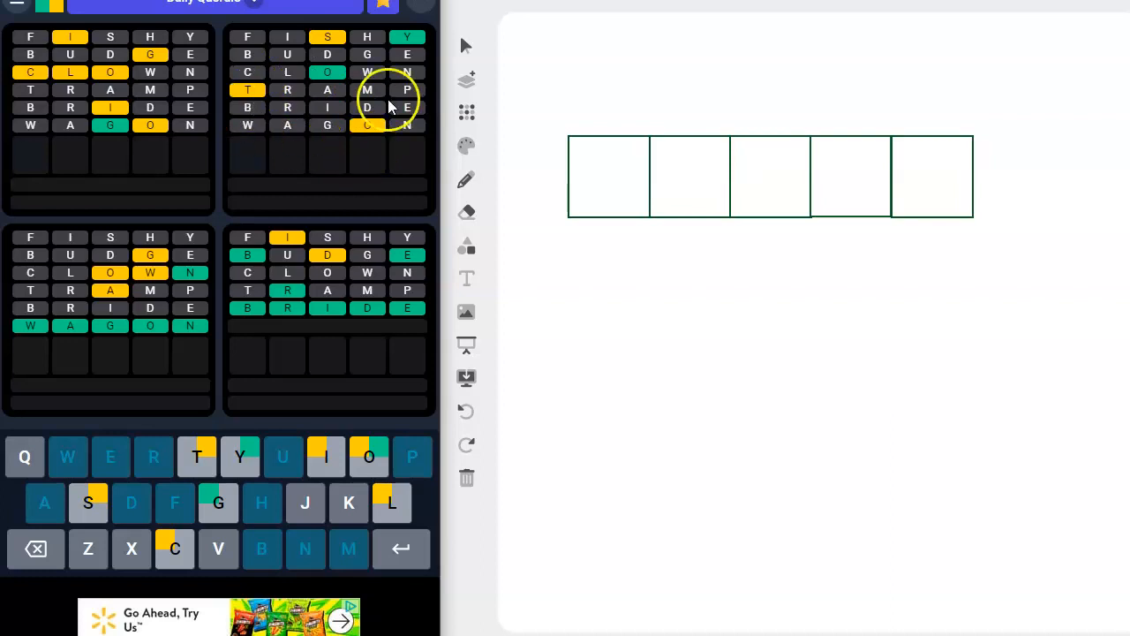
{"action": "mouse_move", "coordinate": [275, 175]}
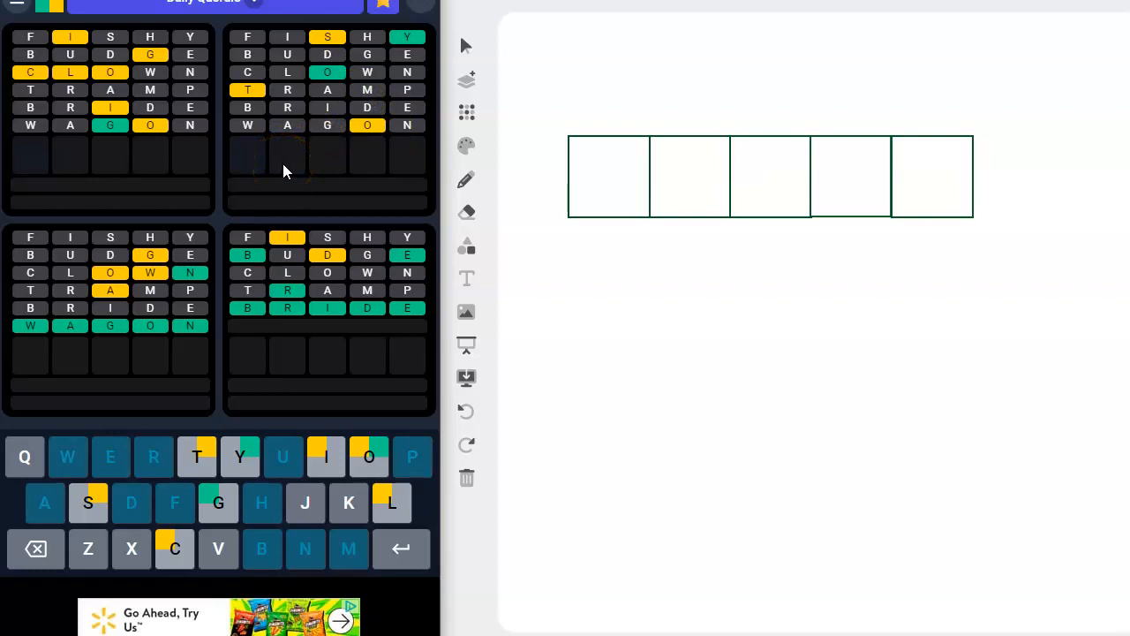
{"action": "mouse_move", "coordinate": [381, 169]}
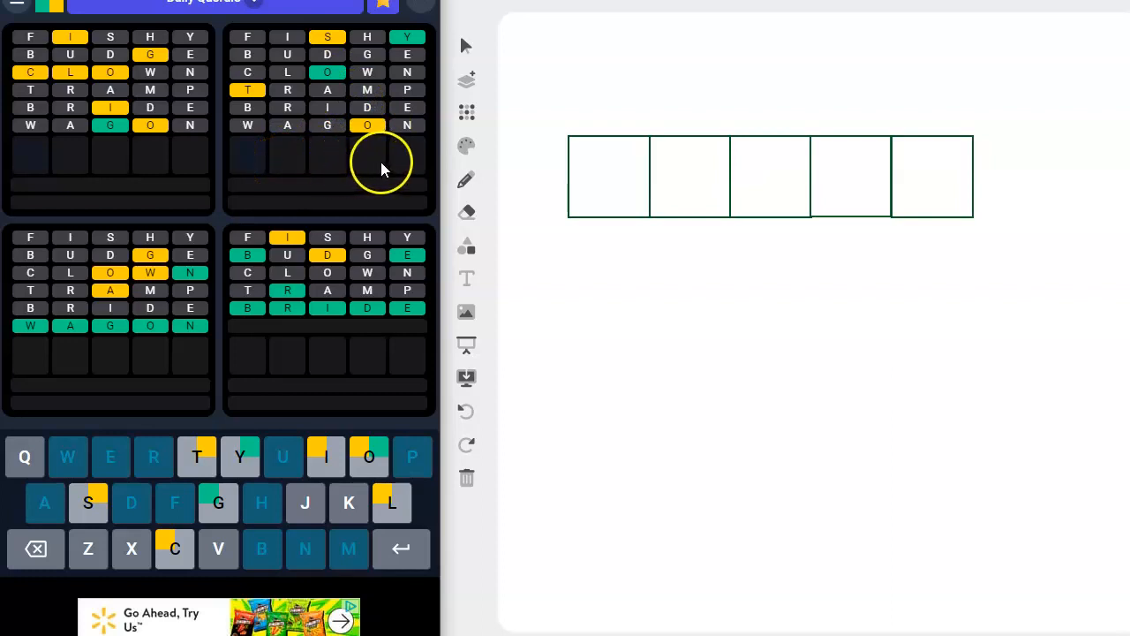
{"action": "mouse_move", "coordinate": [50, 196]}
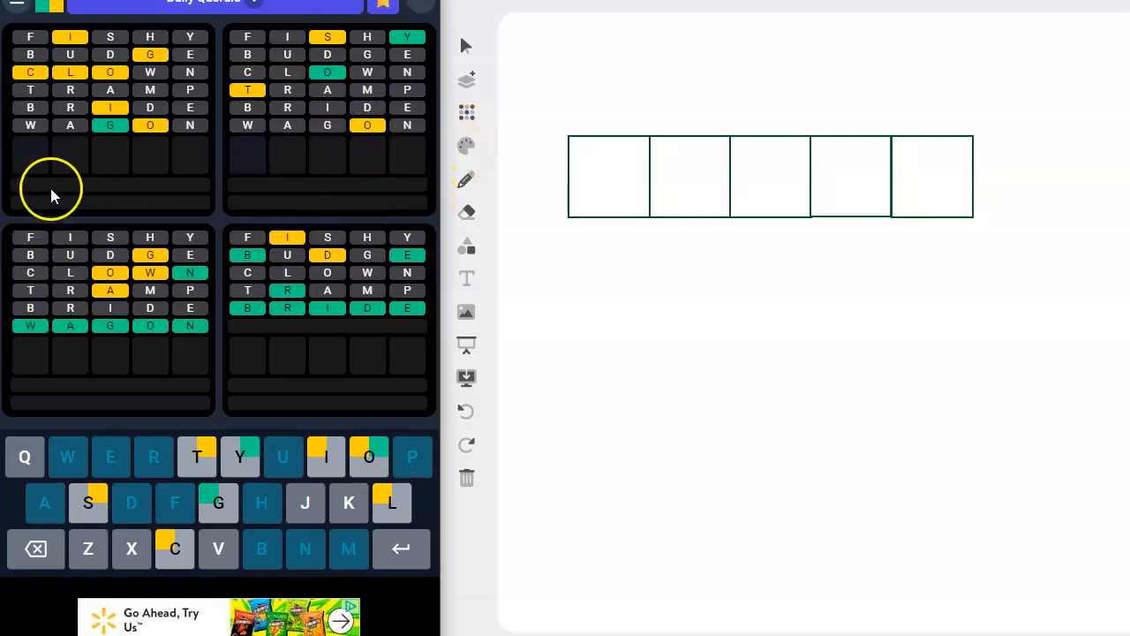
{"action": "mouse_move", "coordinate": [121, 132]}
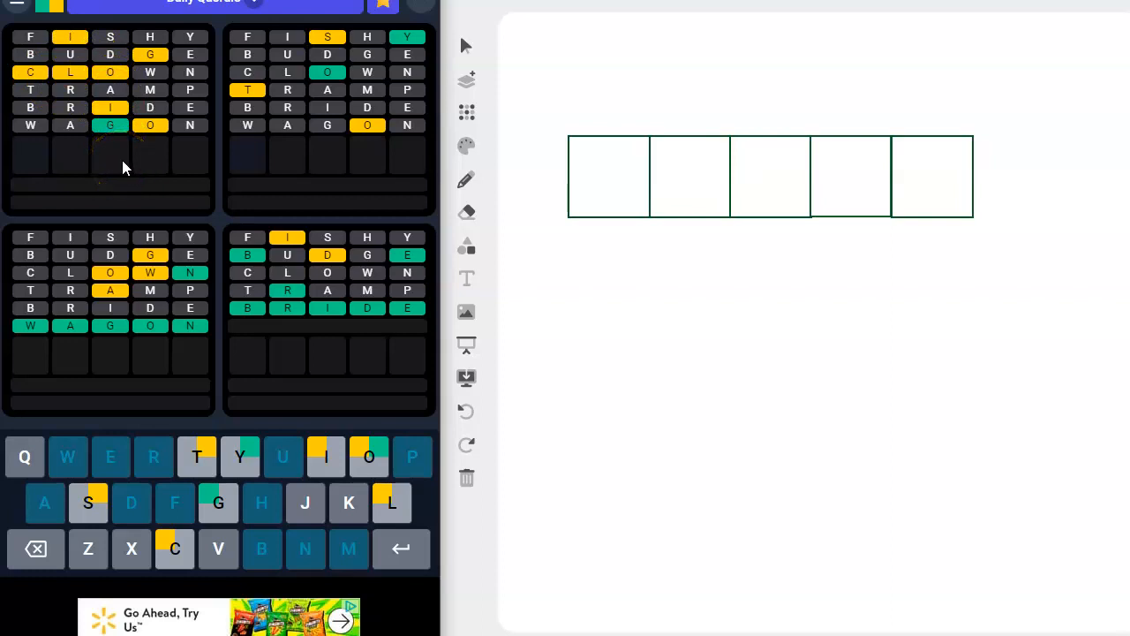
{"action": "mouse_move", "coordinate": [49, 149]}
{"action": "type", "text": "LOGIC"}
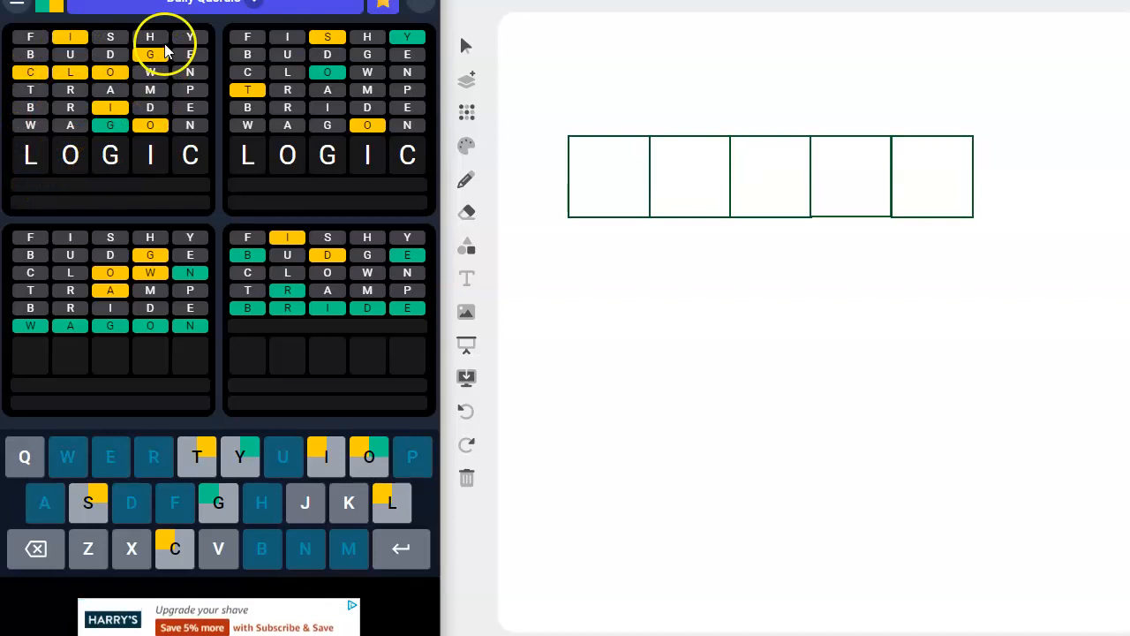
{"action": "mouse_move", "coordinate": [185, 180]}
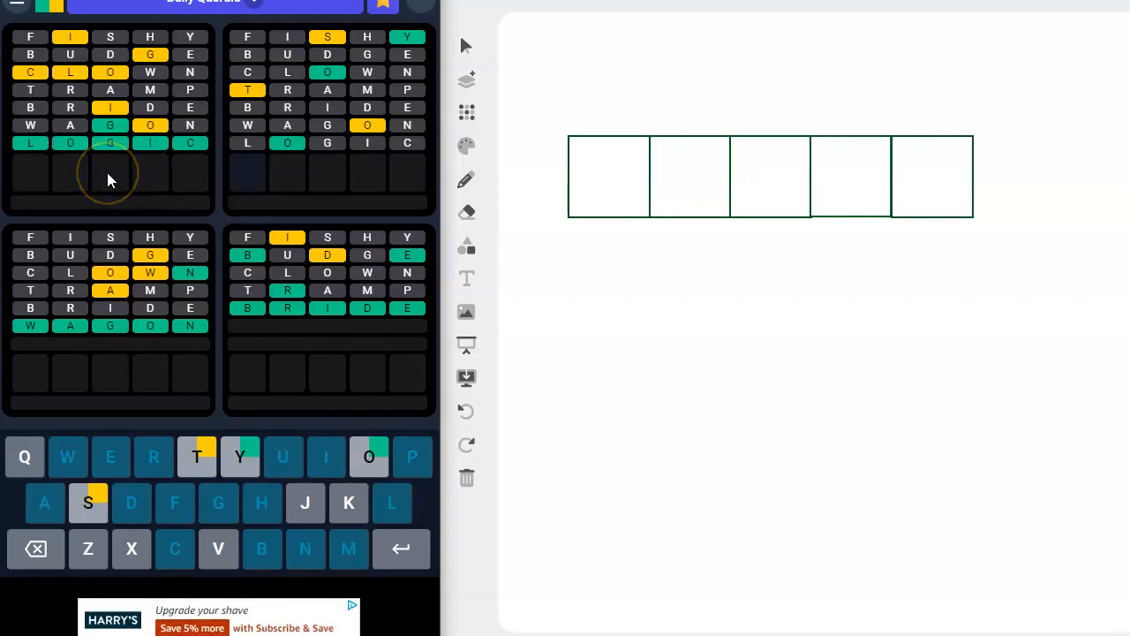
{"action": "mouse_move", "coordinate": [272, 186]}
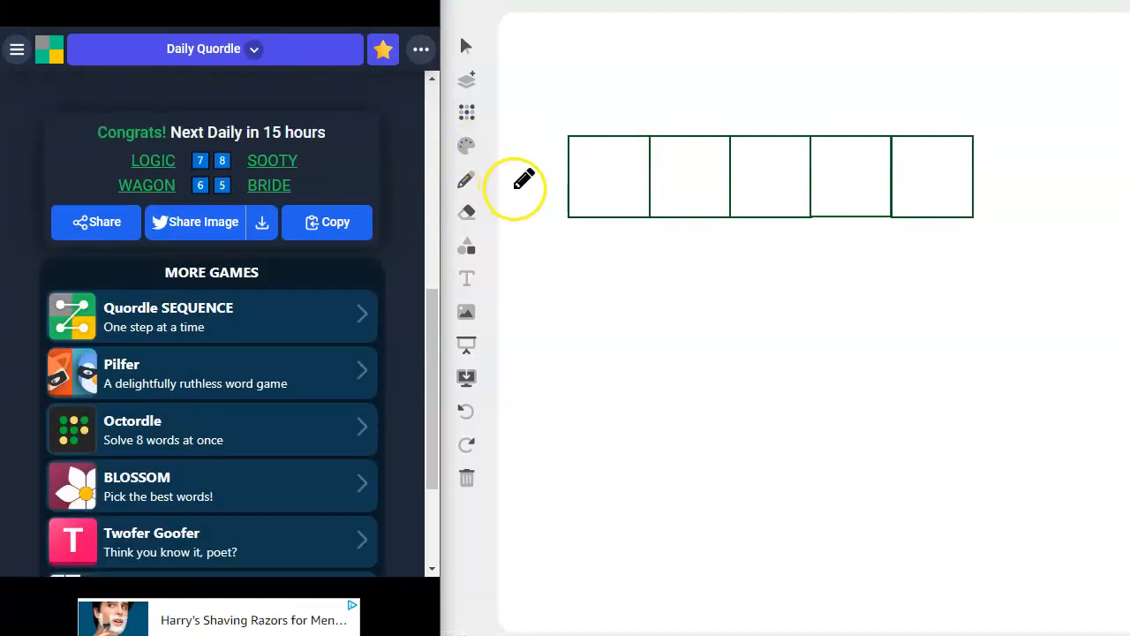
{"action": "mouse_move", "coordinate": [526, 173]}
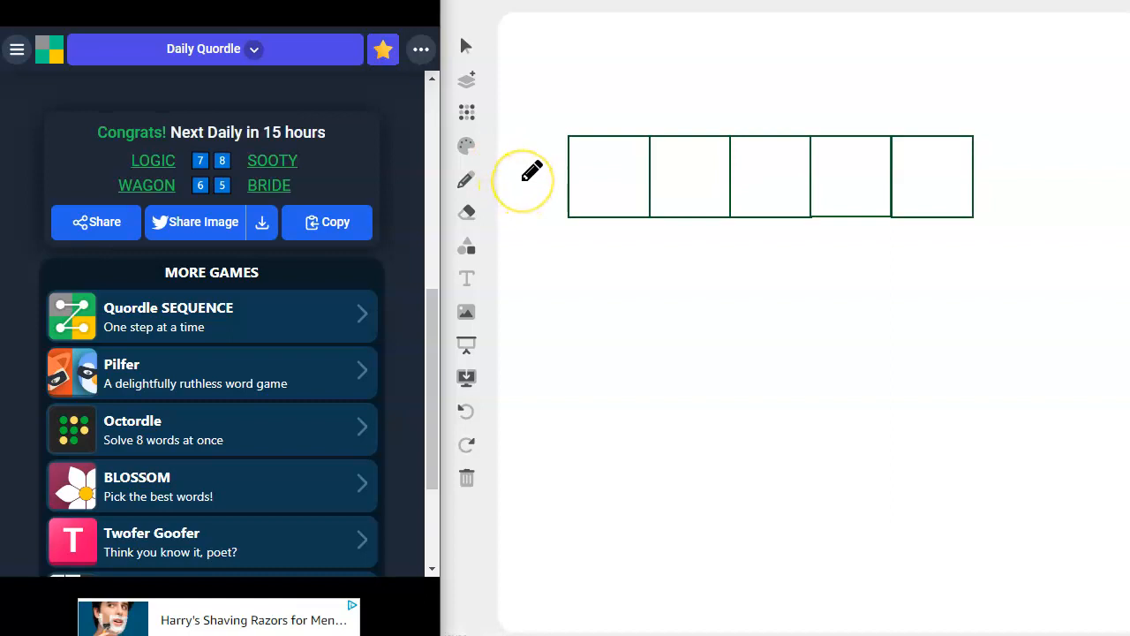